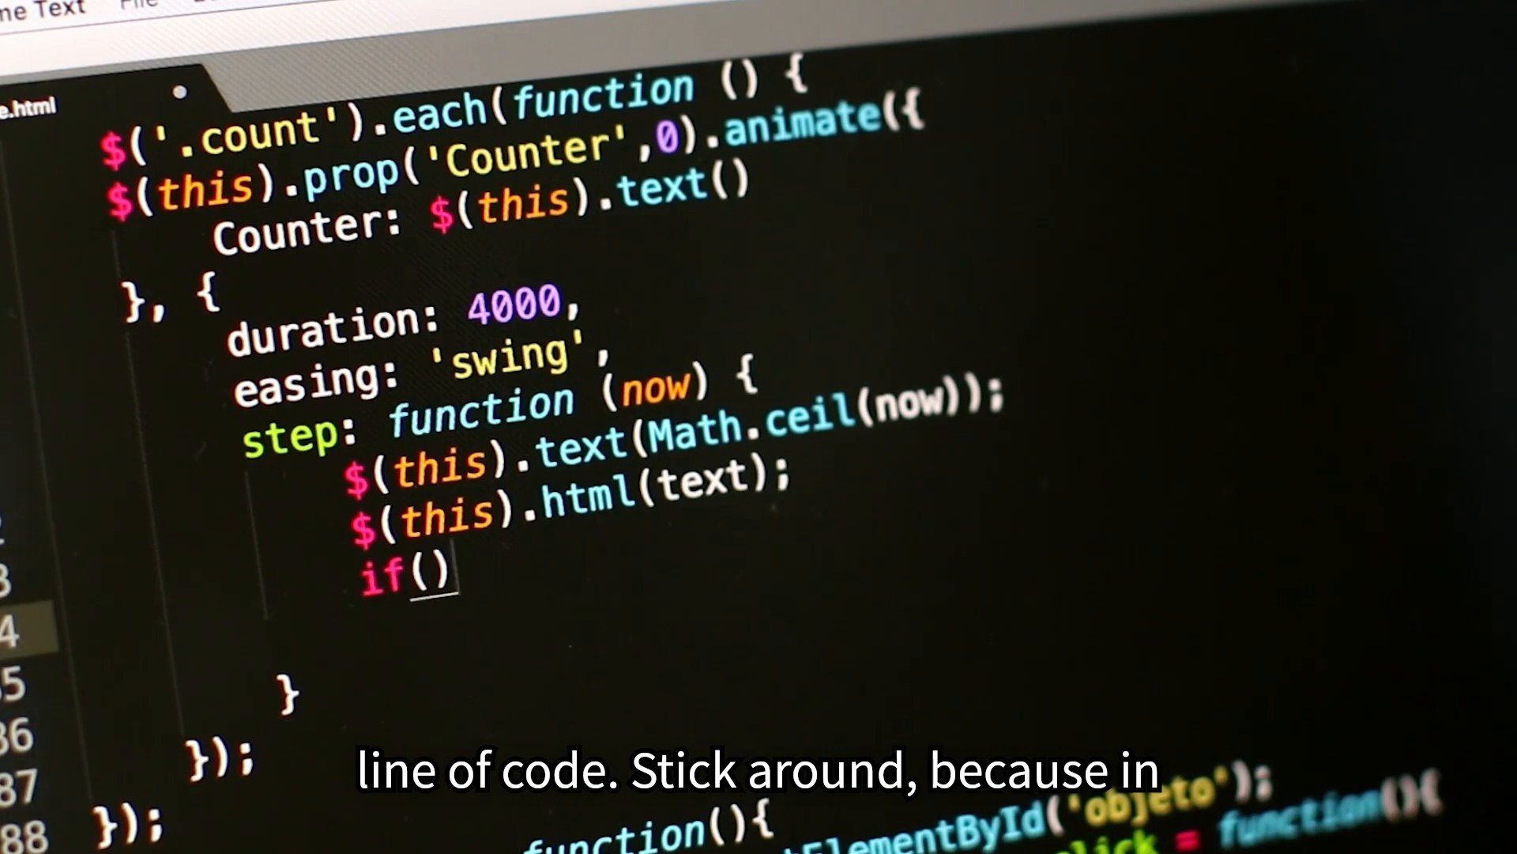
Scroll through the current page and highlight the run commands for each model size.
type("initial == 0) {")
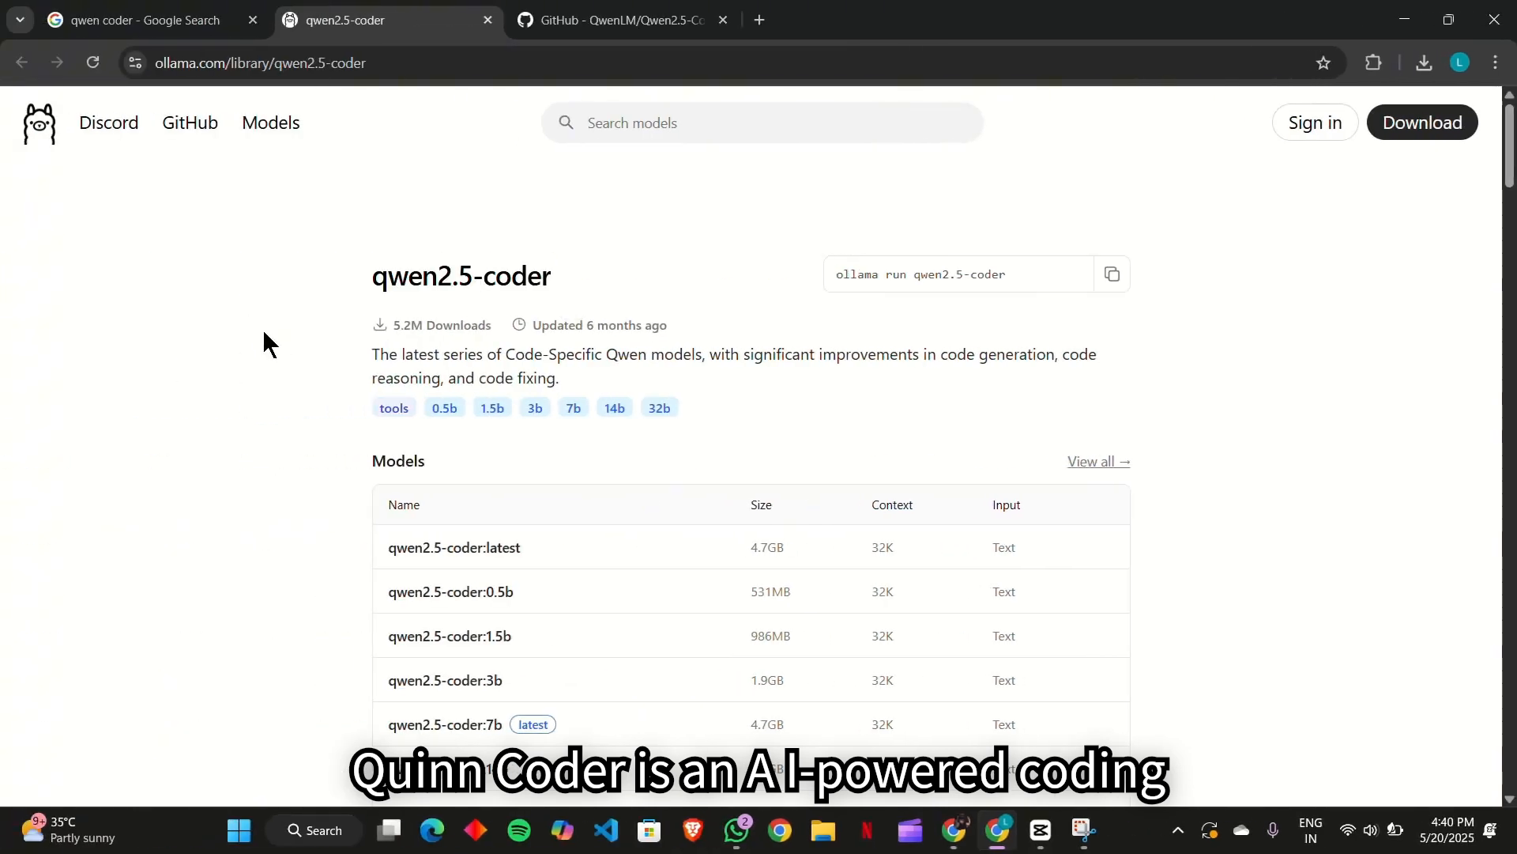
mouse_move(837, 395)
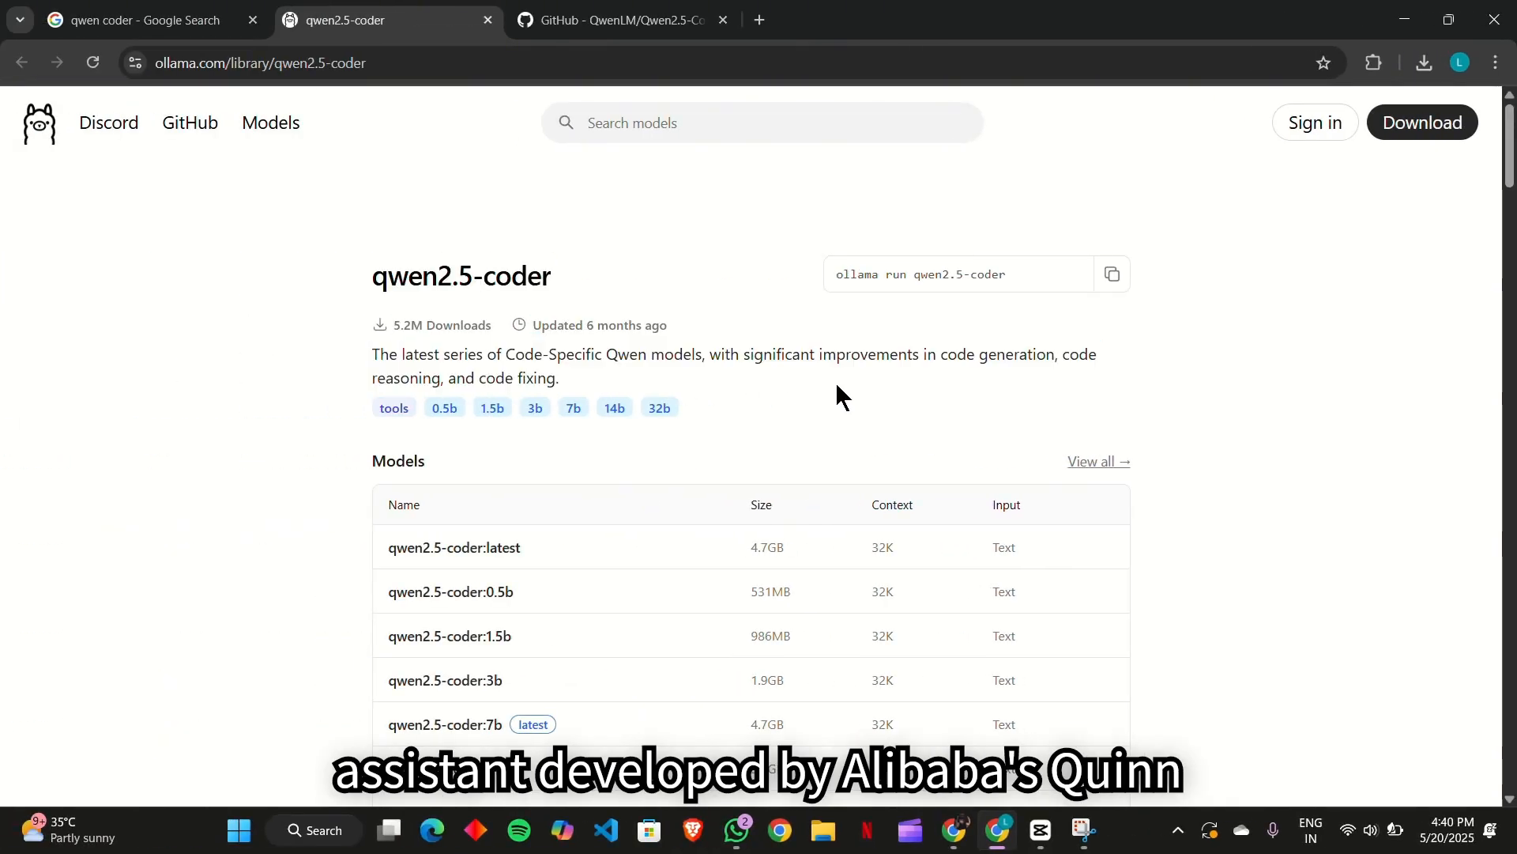
scroll("down", 3)
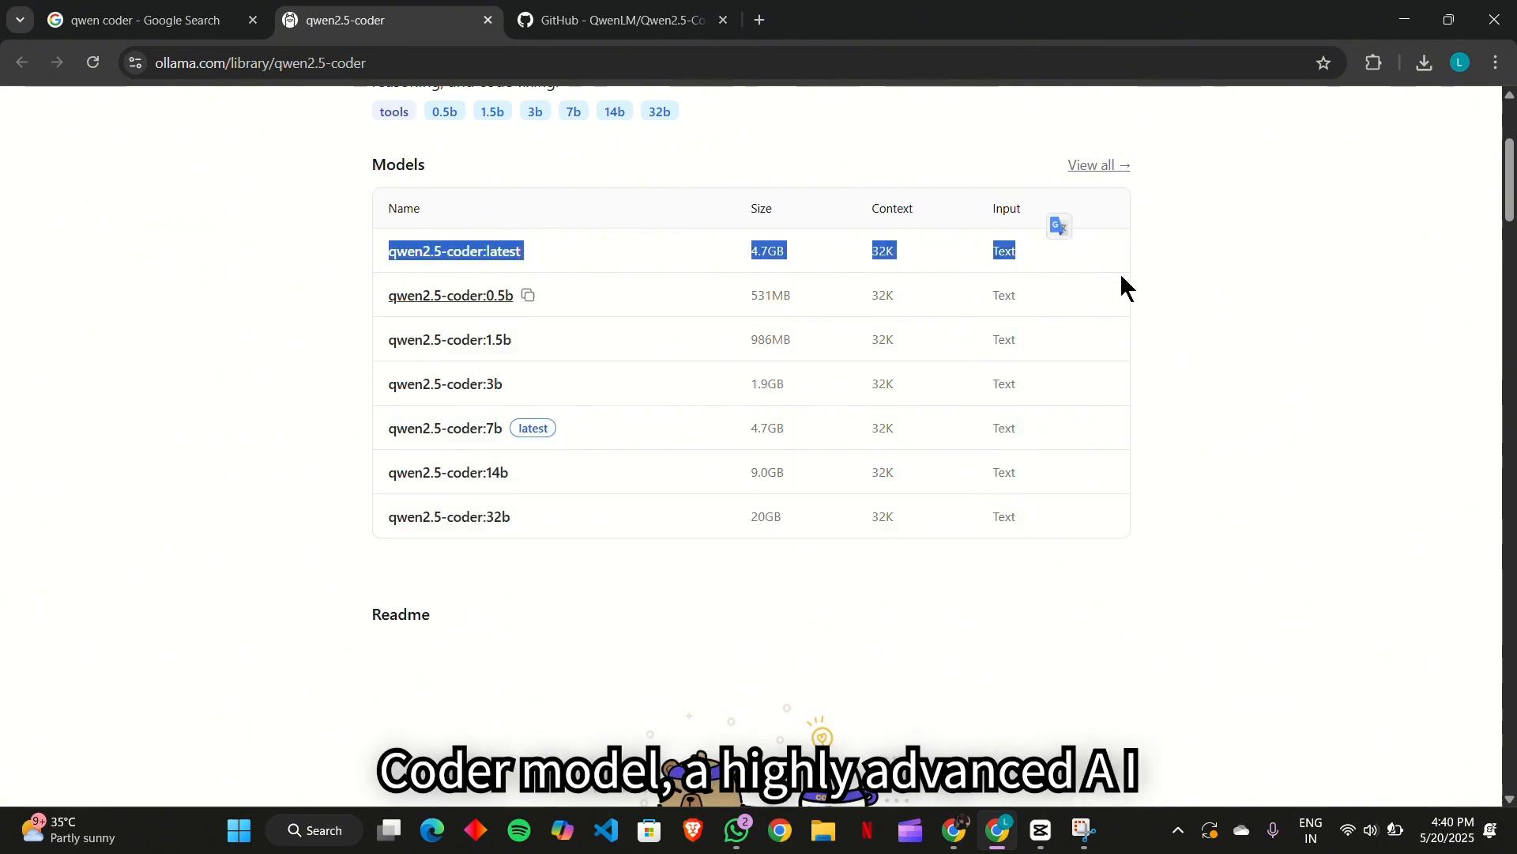
scroll("down", 3)
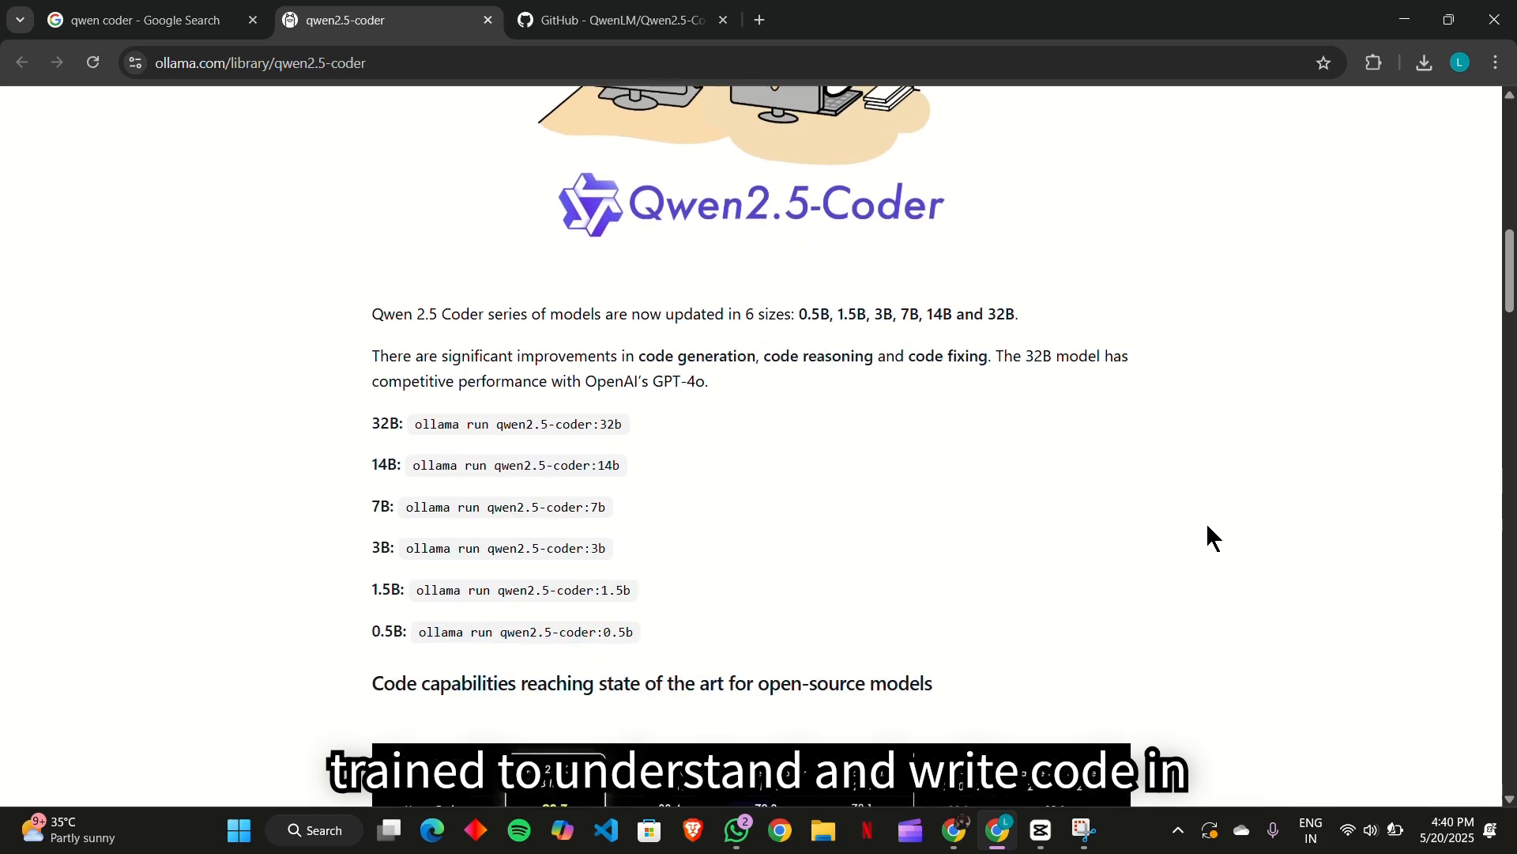
left_click_drag(1213, 538, 373, 380)
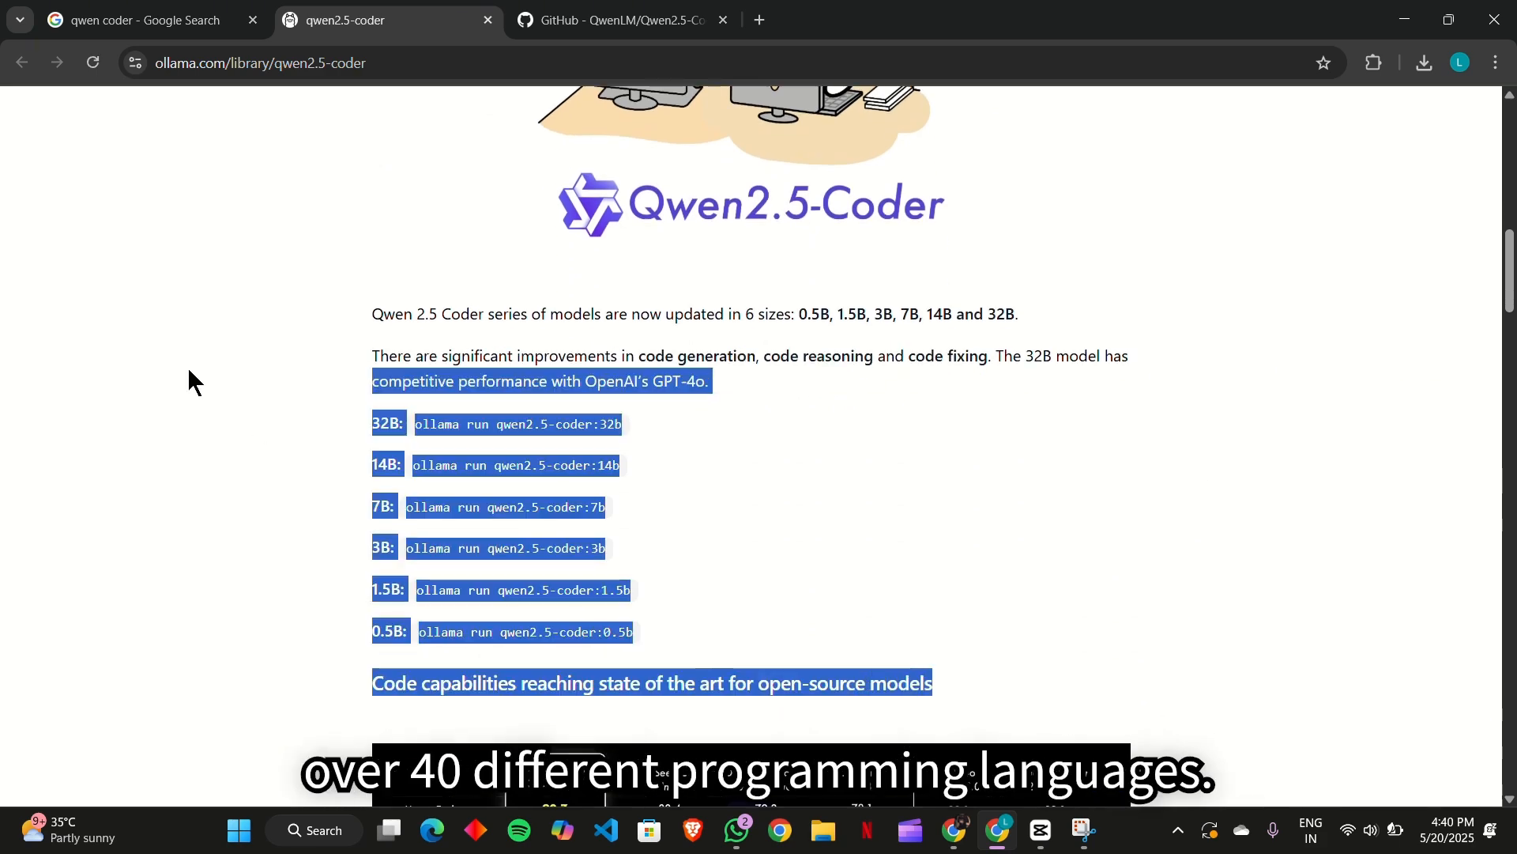
scroll("down", 3)
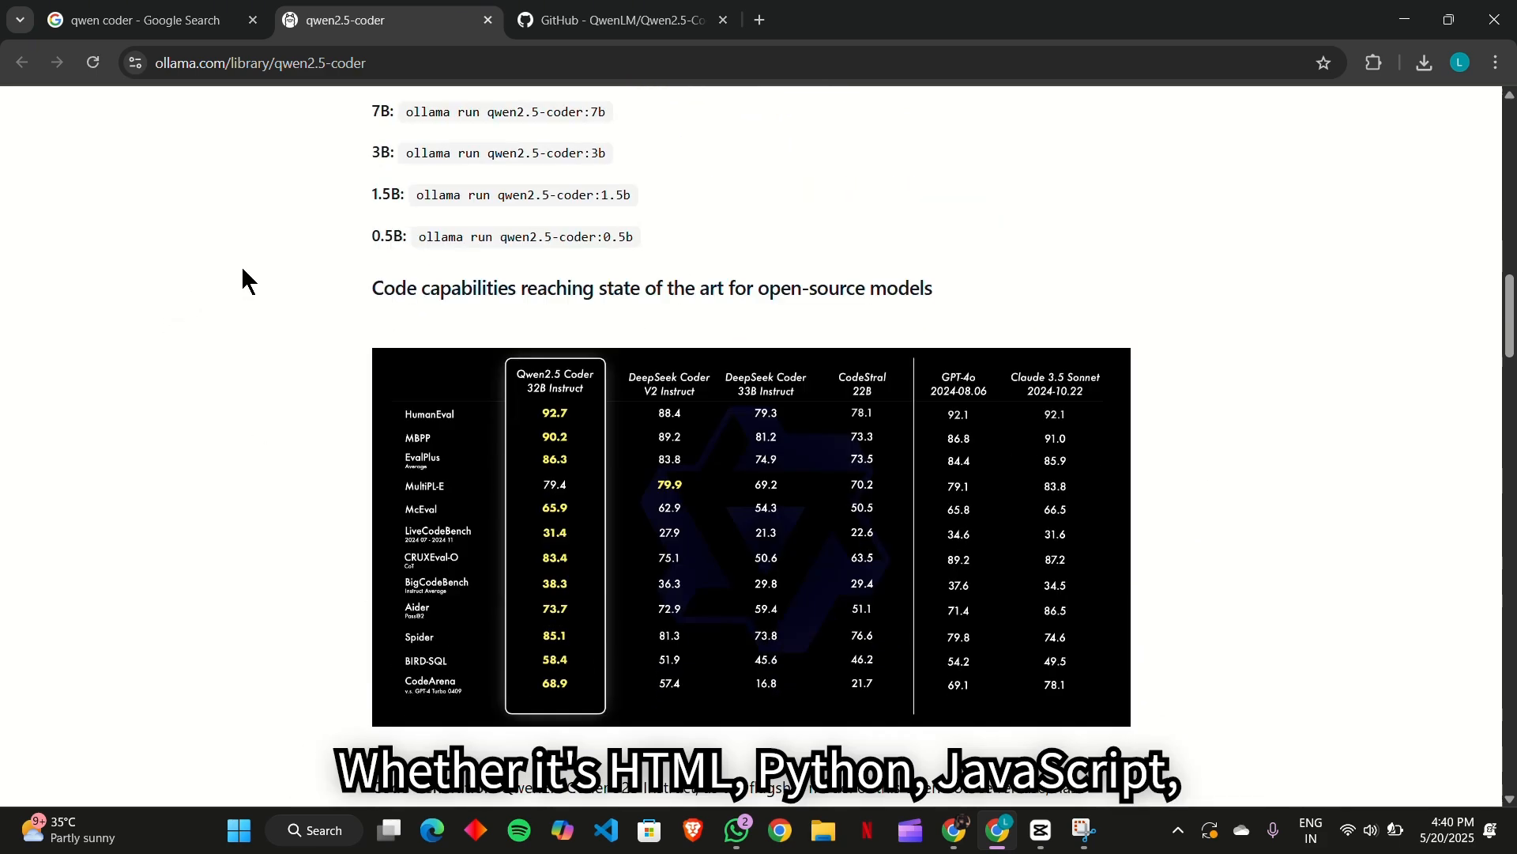
scroll("down", 3)
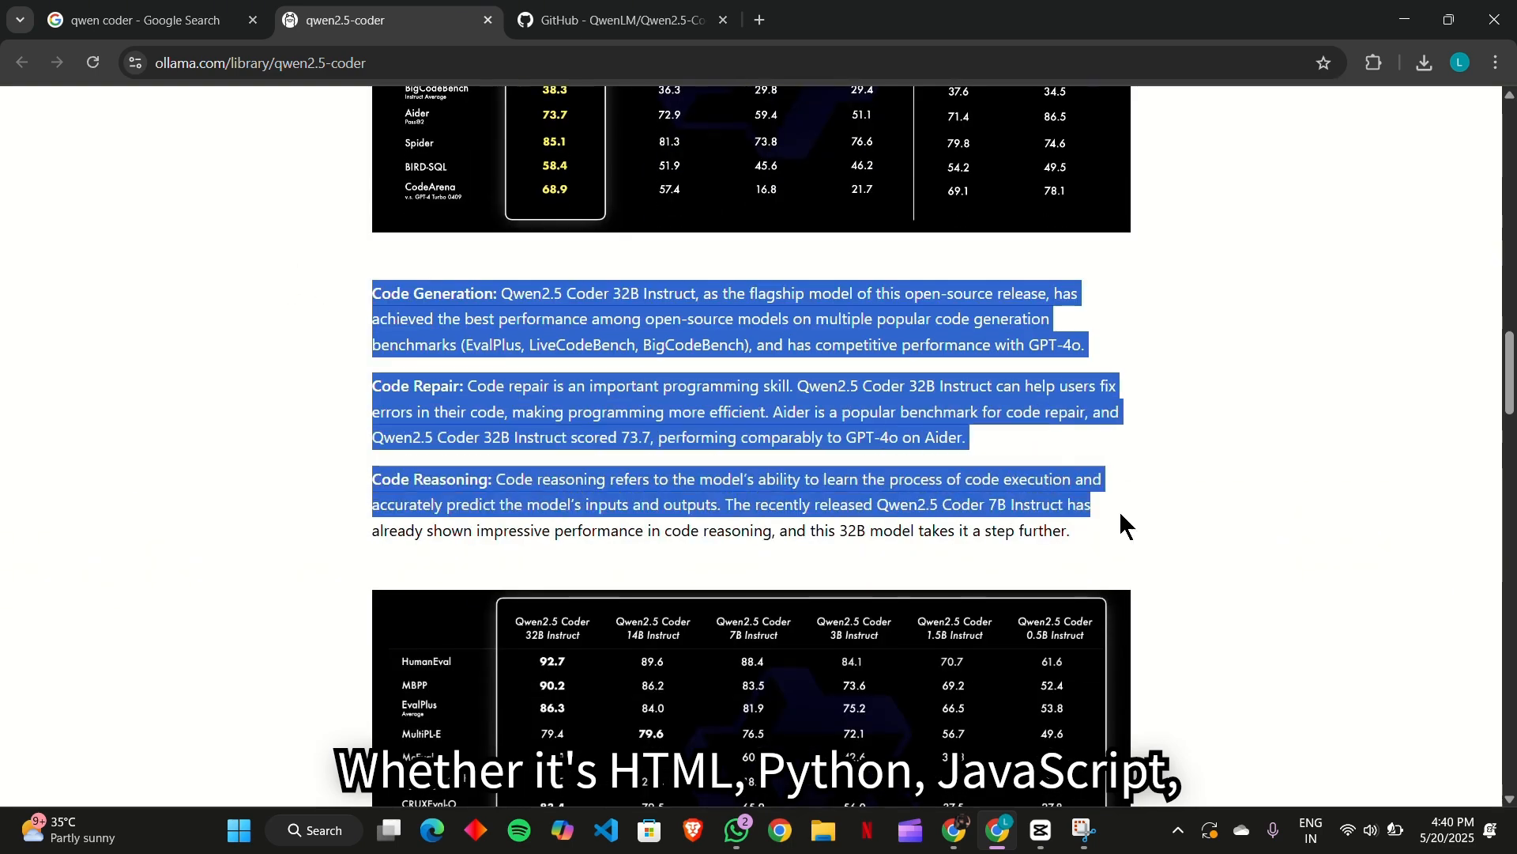
scroll("down", 3)
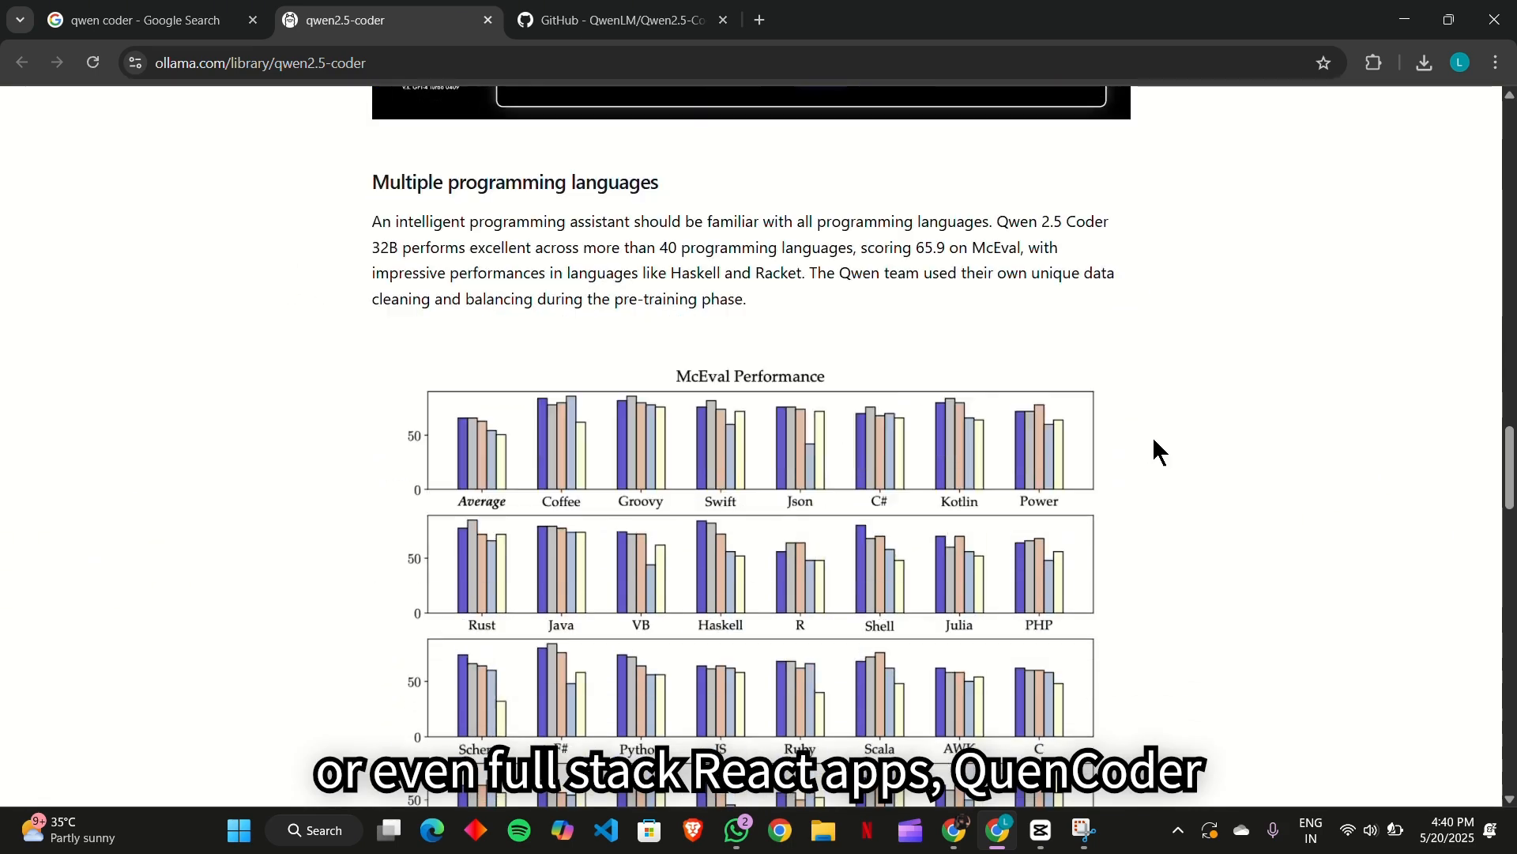
scroll("down", 3)
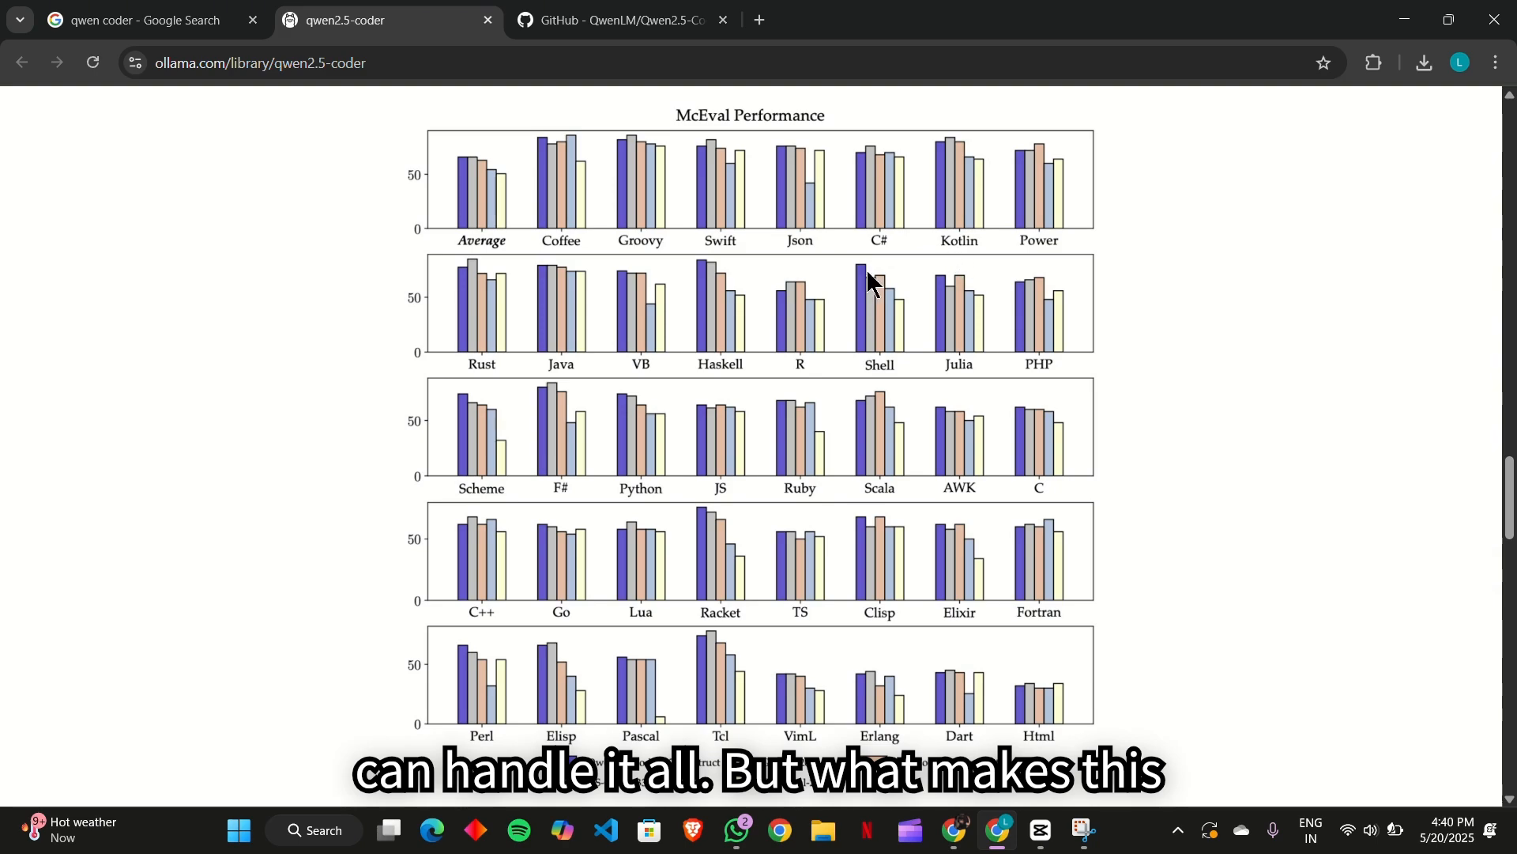
scroll("down", 3)
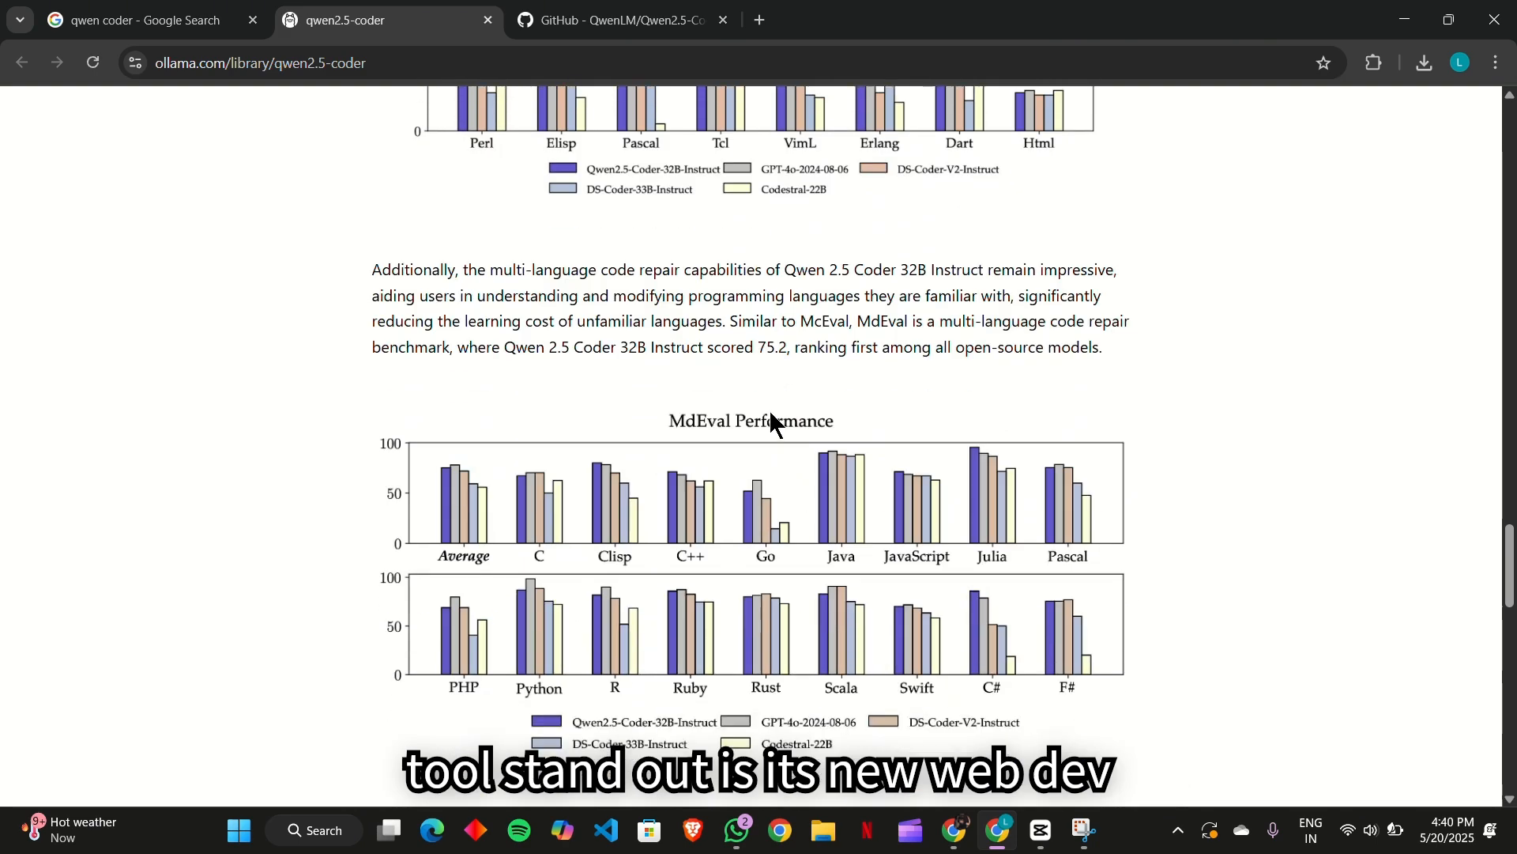
scroll("down", 3)
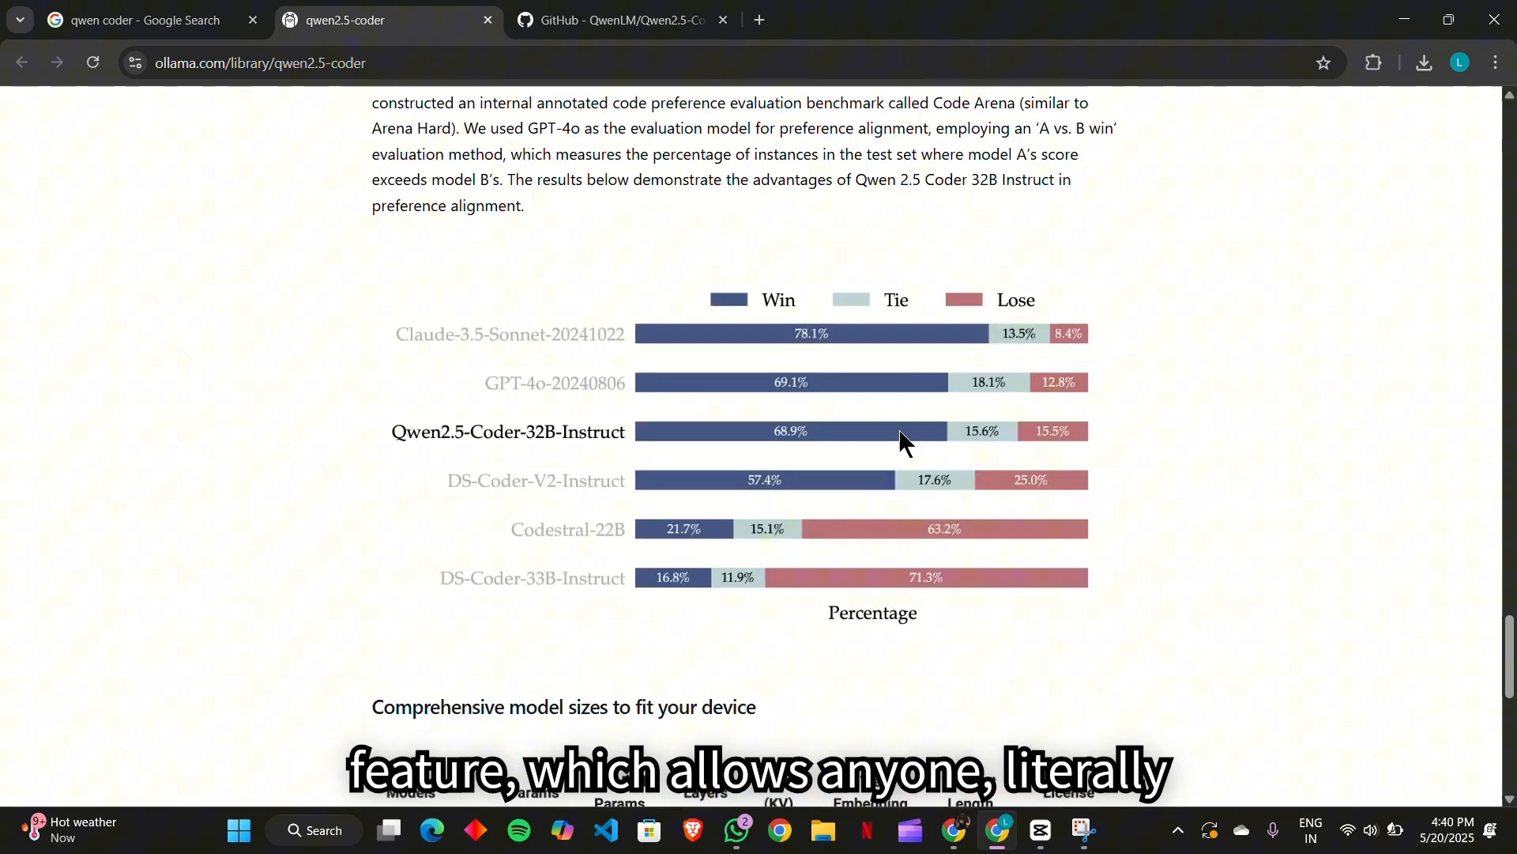
Switch to the QwenLM/Qwen2.5-Coder repository and scroll its README to the model table.
left_click(615, 19)
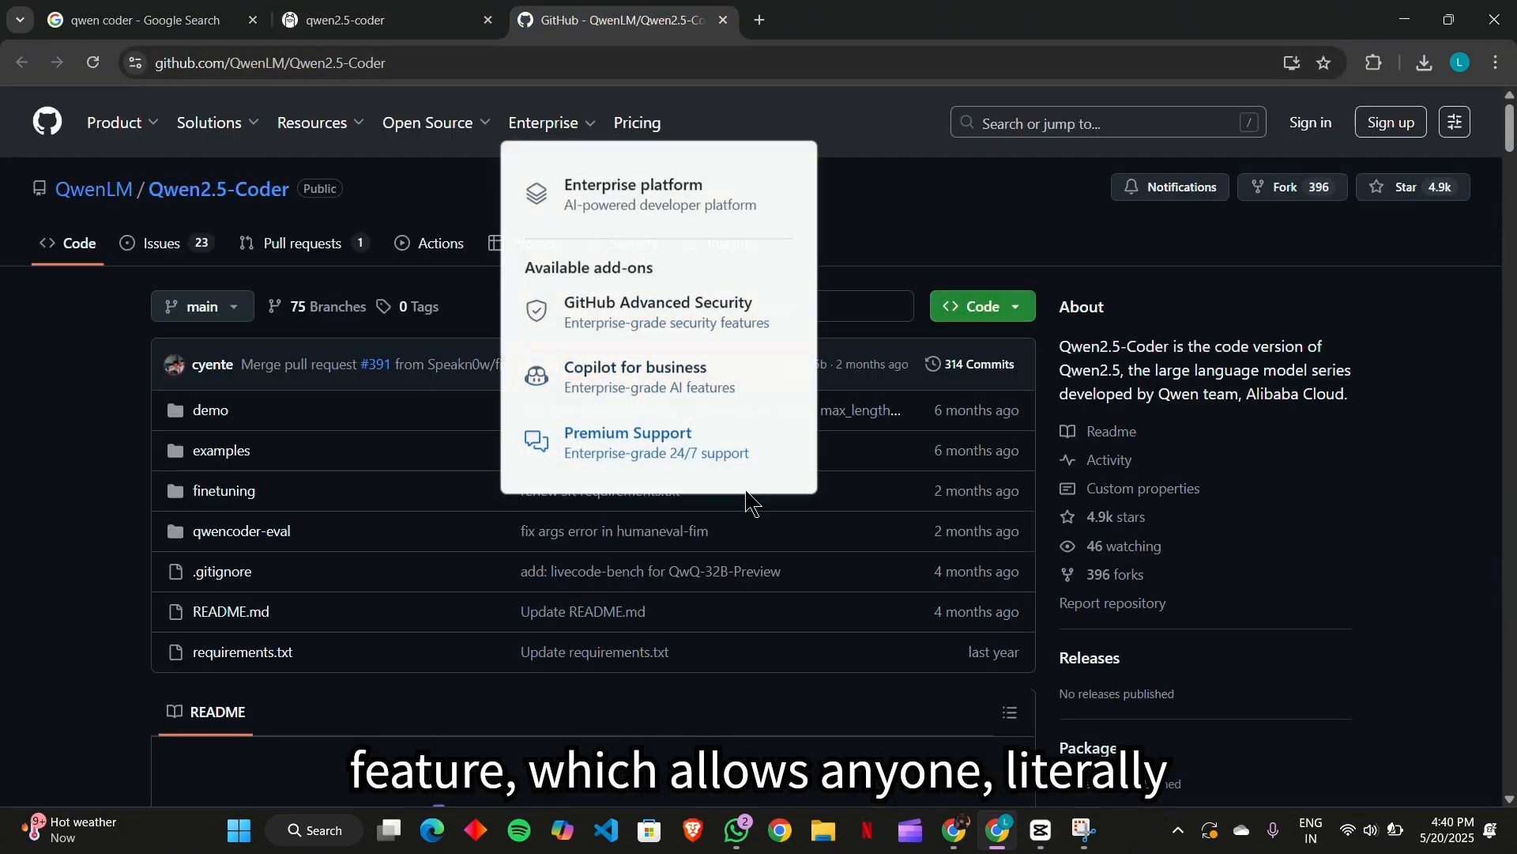
scroll("down", 3)
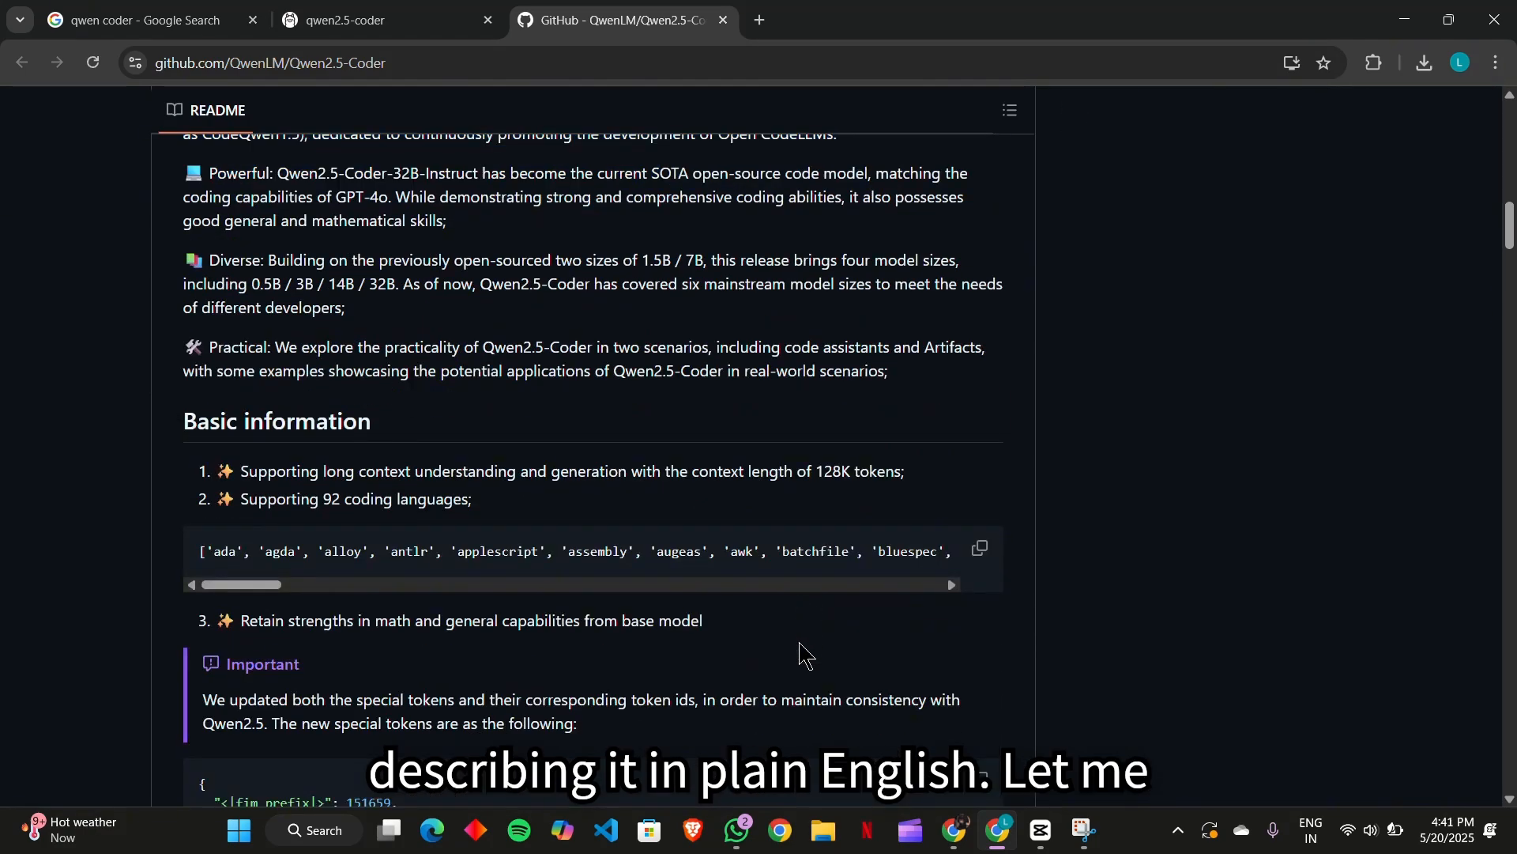
scroll("down", 3)
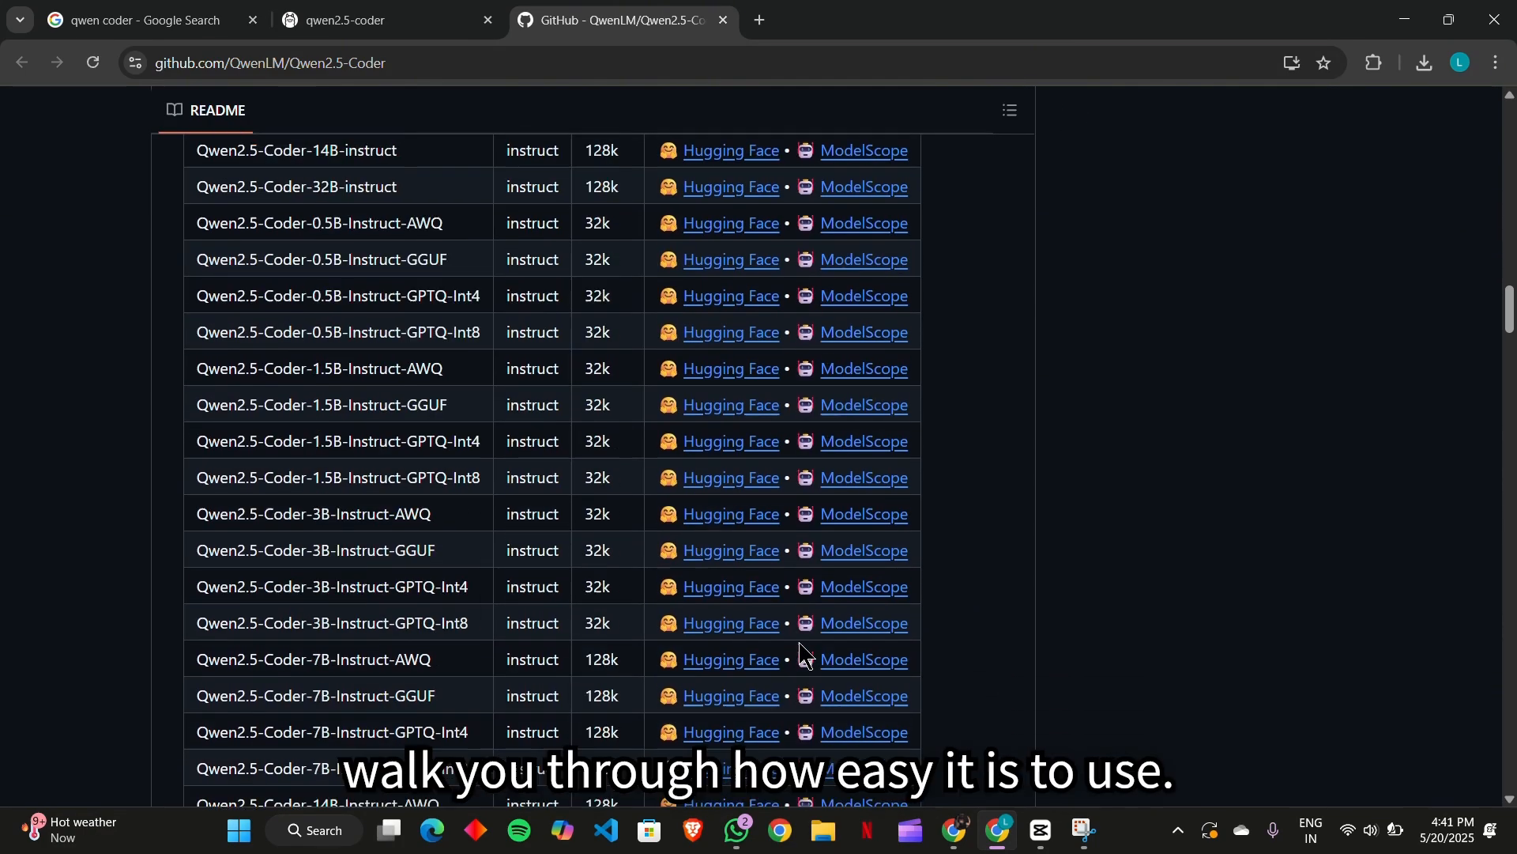
scroll("down", 3)
type("qw")
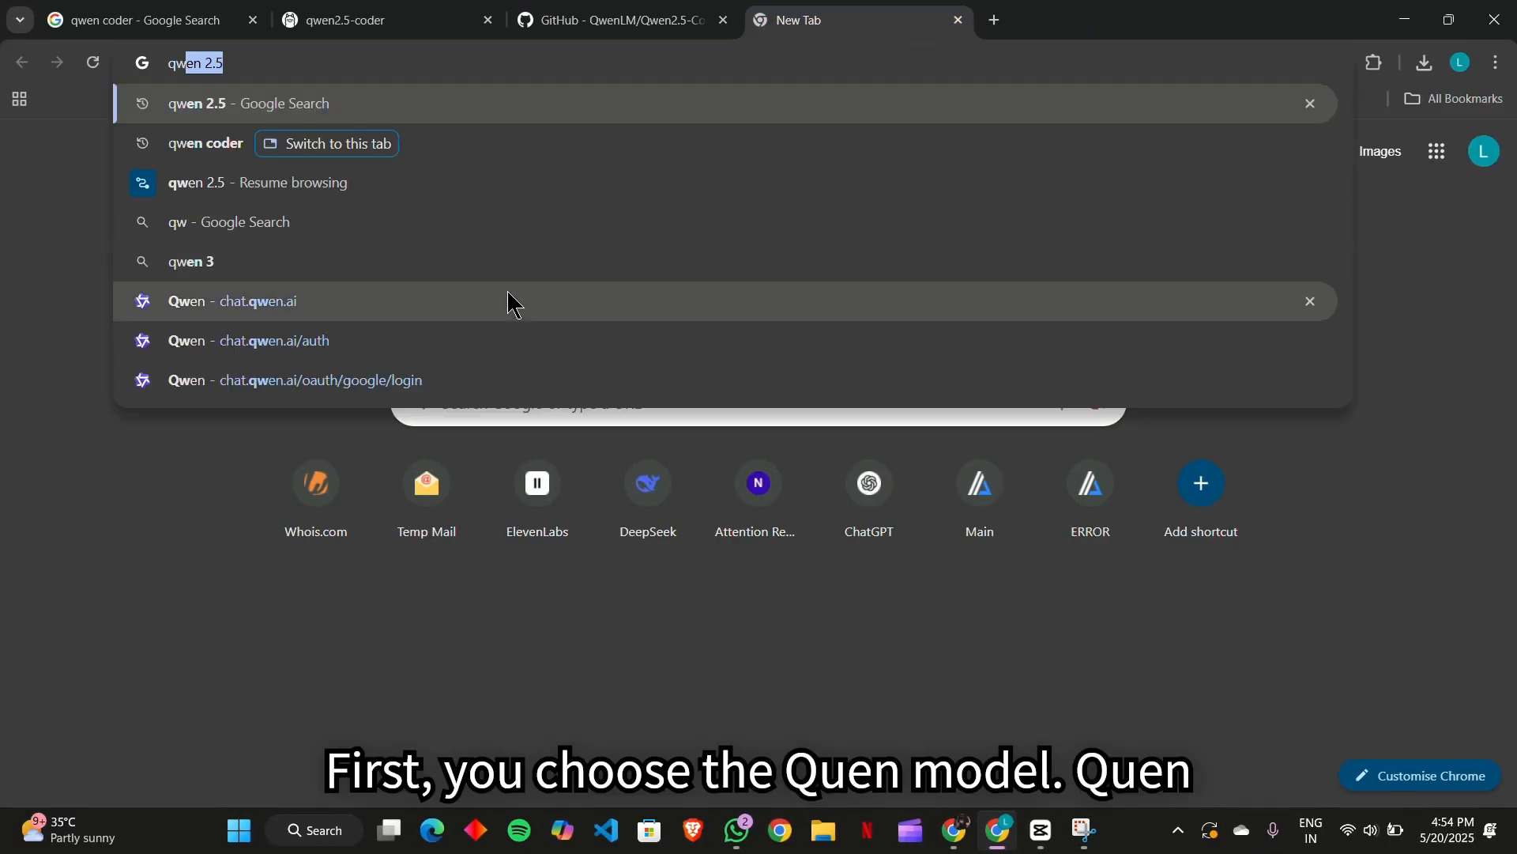
On chat.qwen.ai in Web Dev mode, request a recipe sharing app with image upload and categories.
left_click(230, 301)
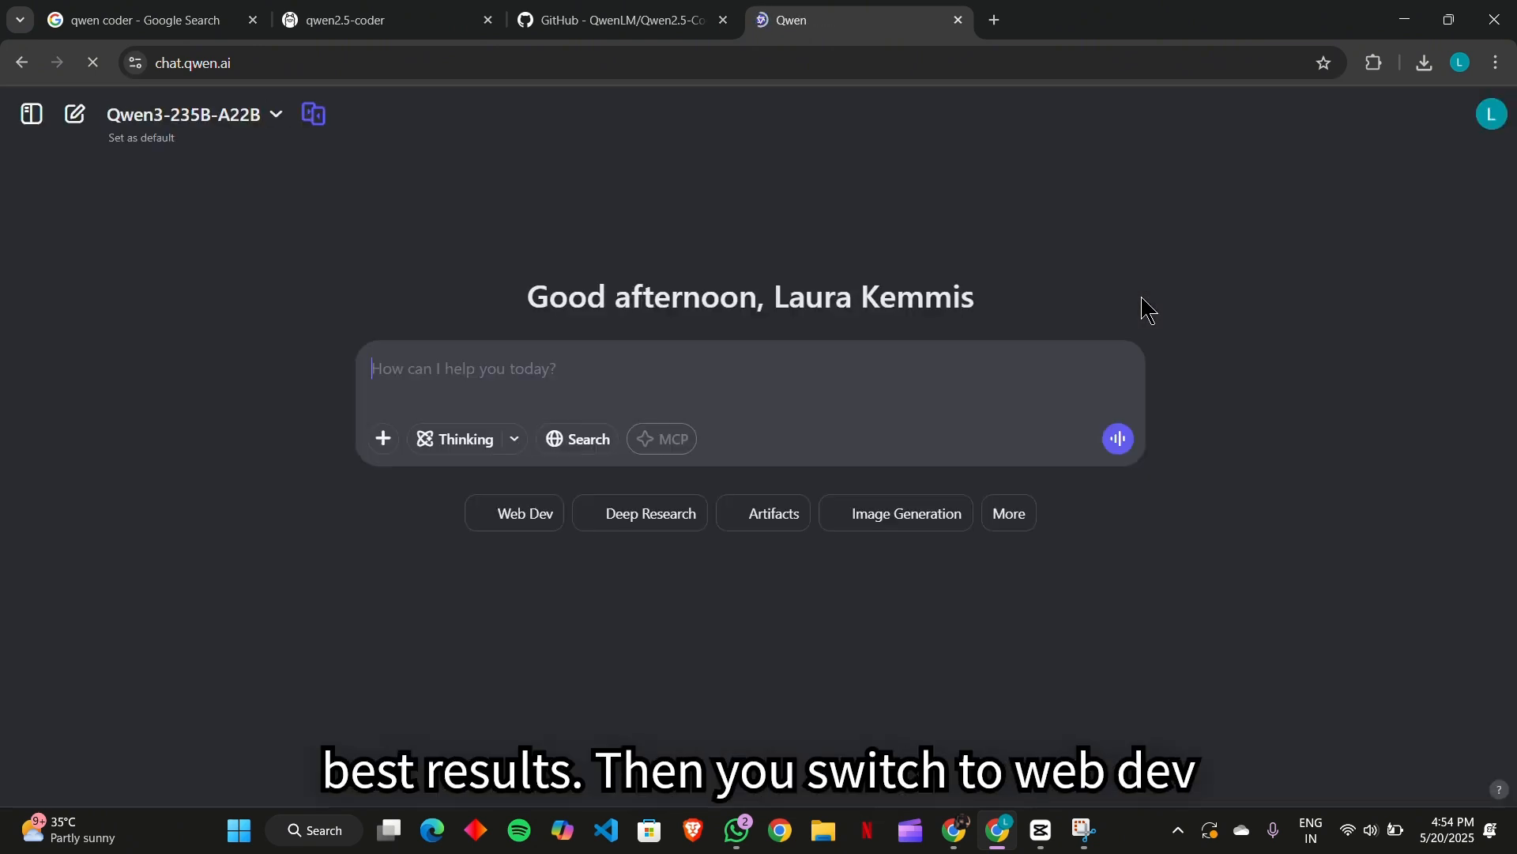
left_click(184, 113)
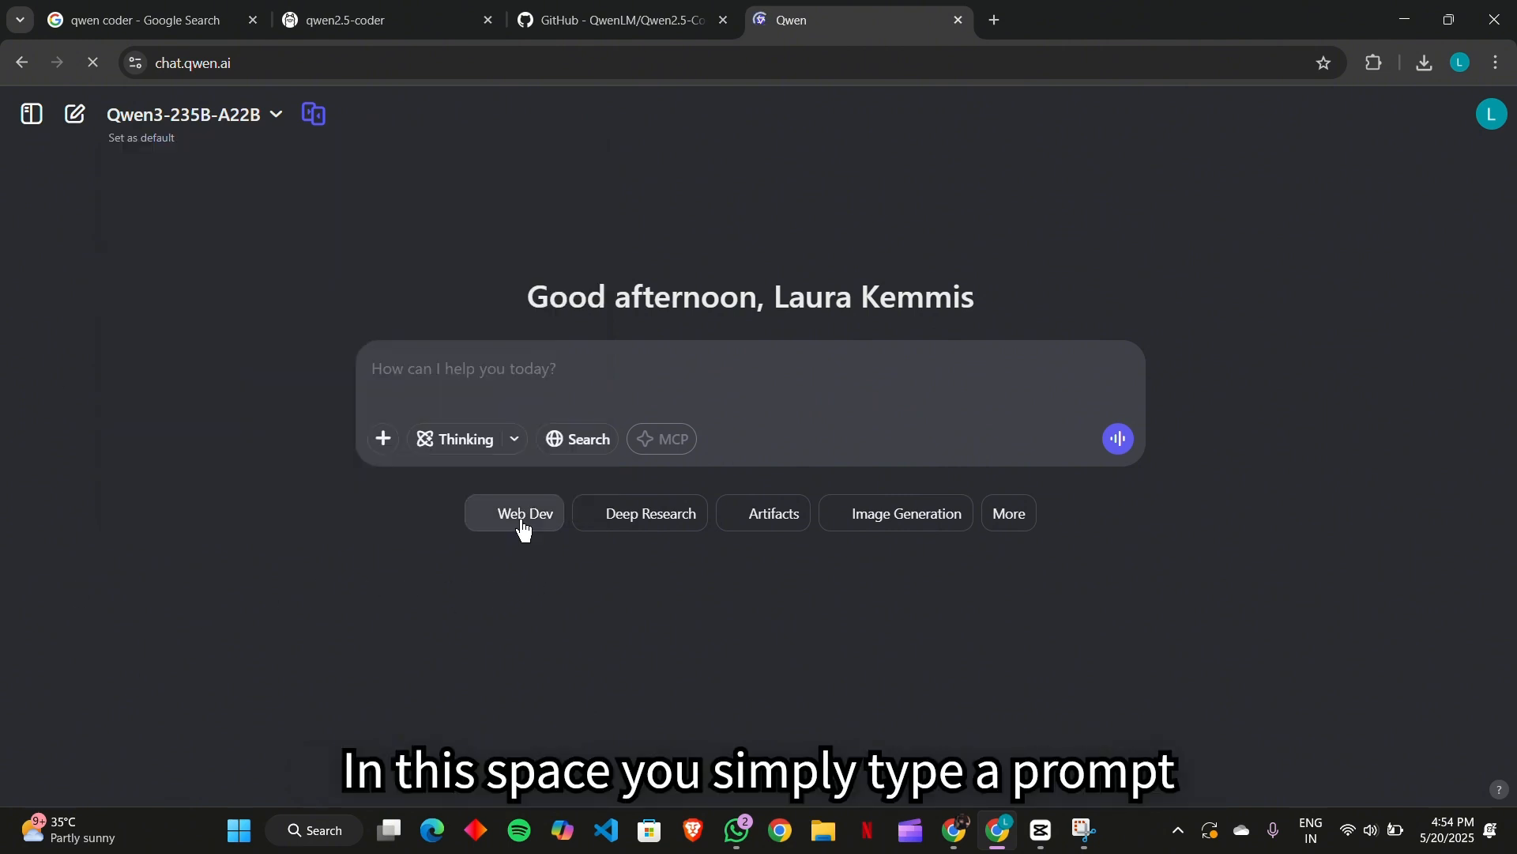
left_click(522, 513)
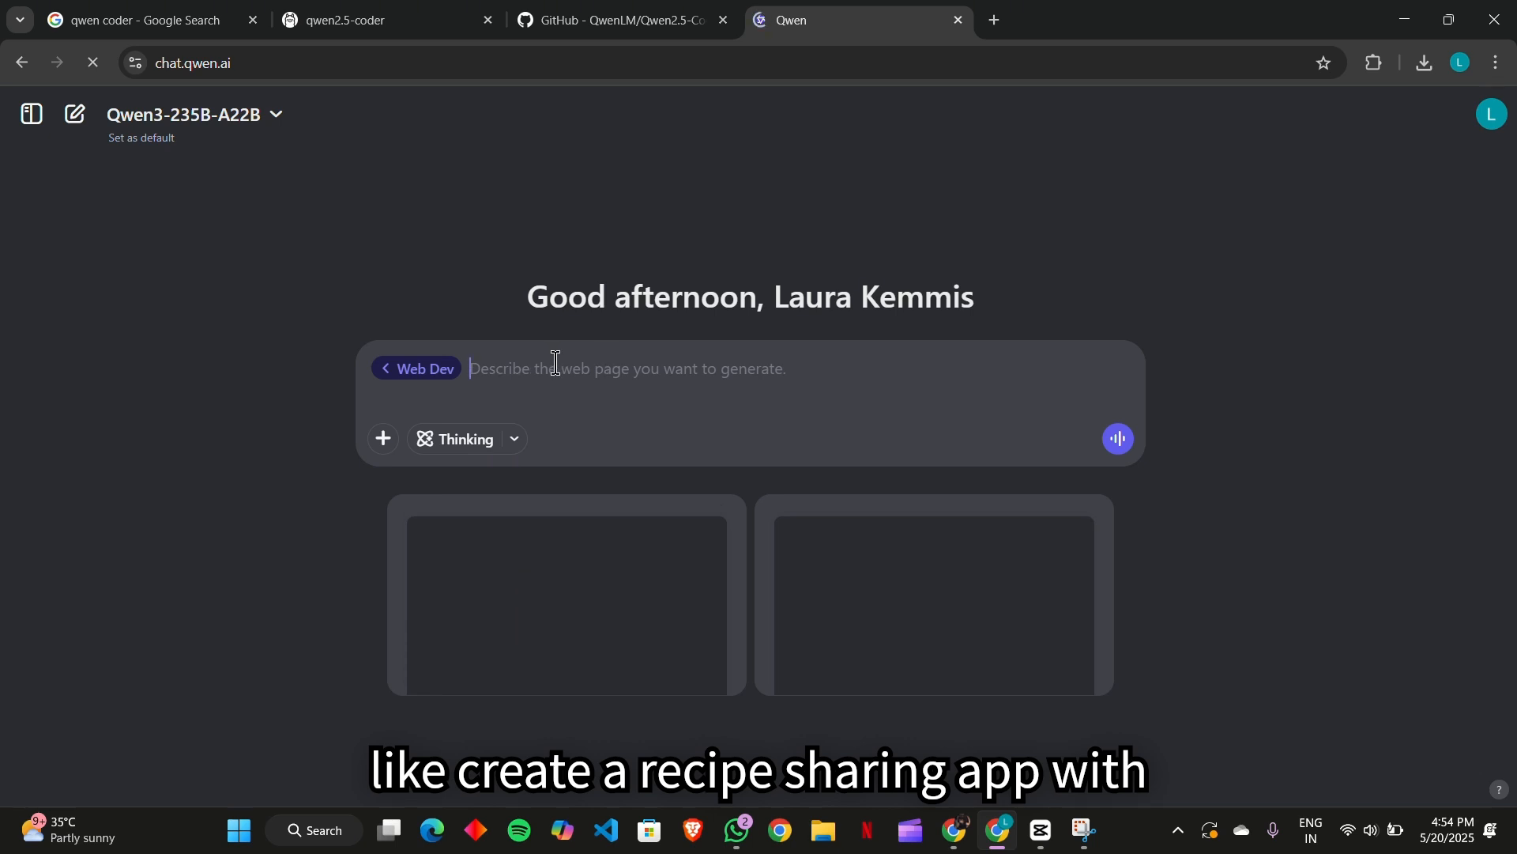
type("Create a recipe sharing app with image upload and categories")
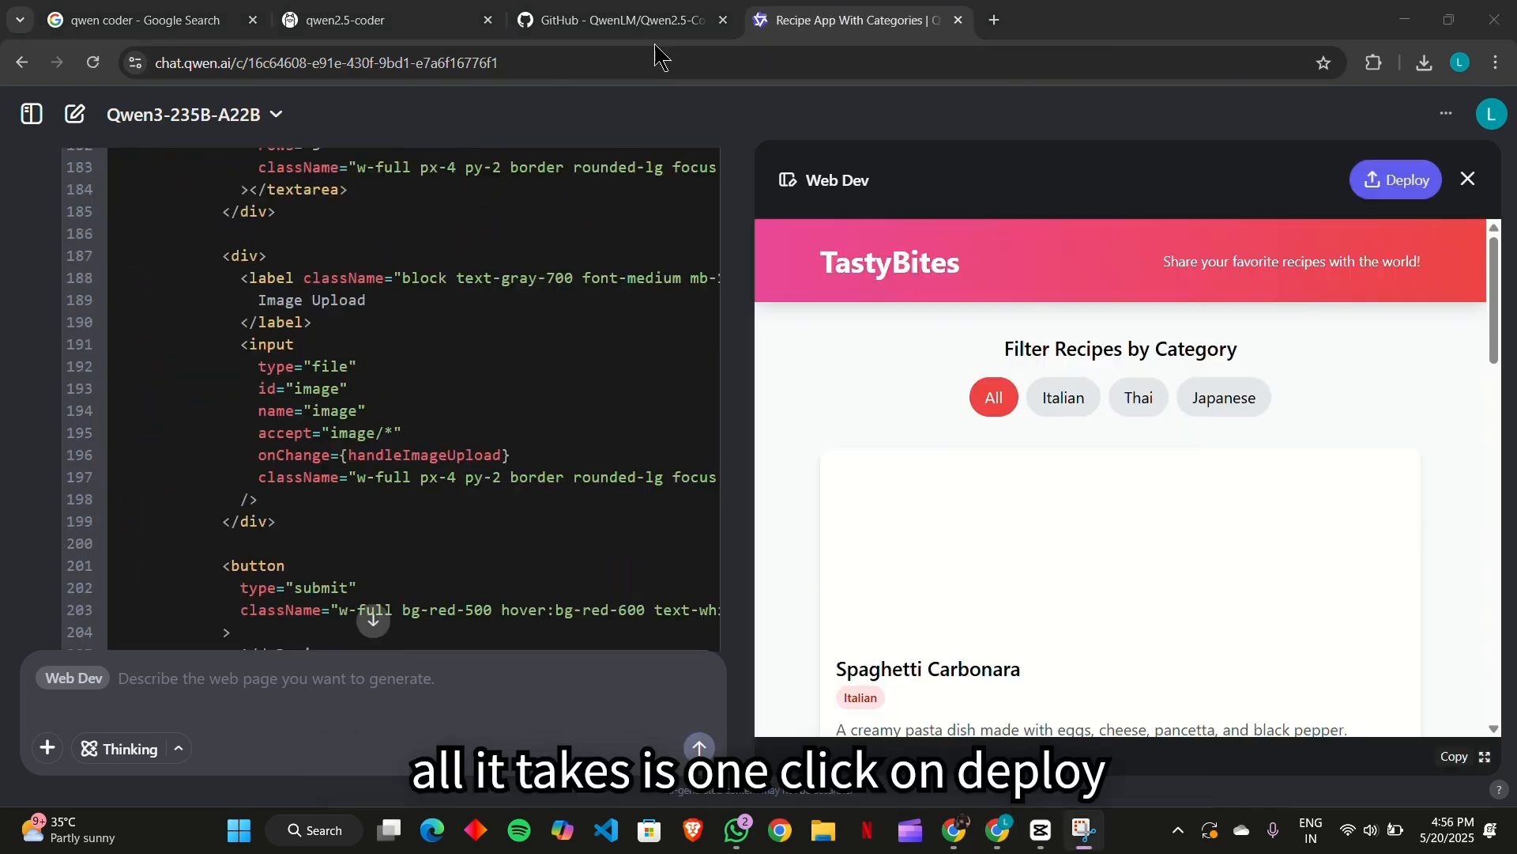
Review the TastyBites preview, highlighting its header and filter text.
left_click_drag(839, 261, 1255, 397)
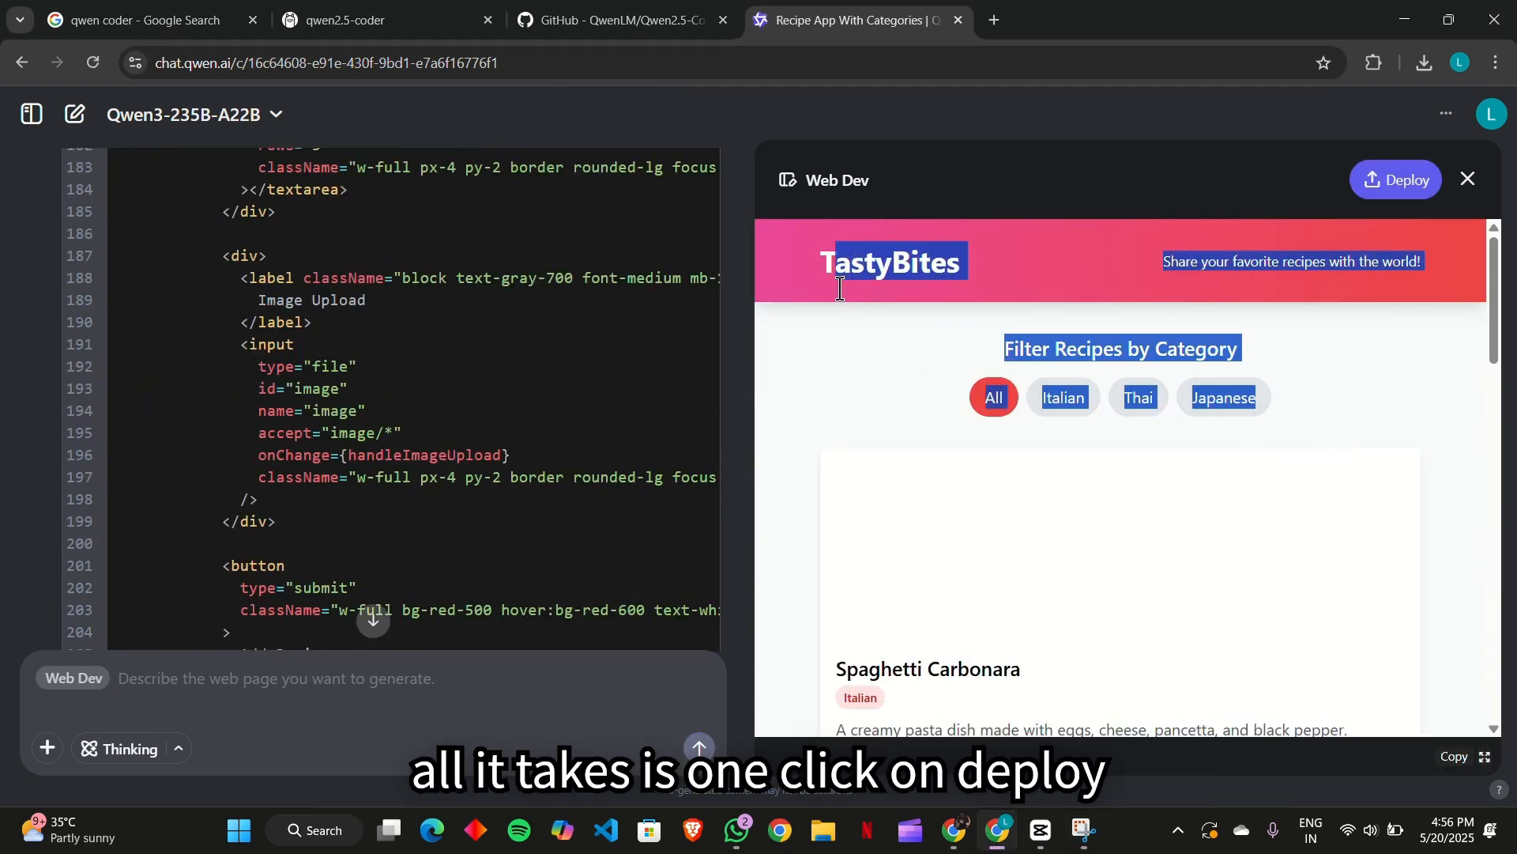
scroll("down", 3)
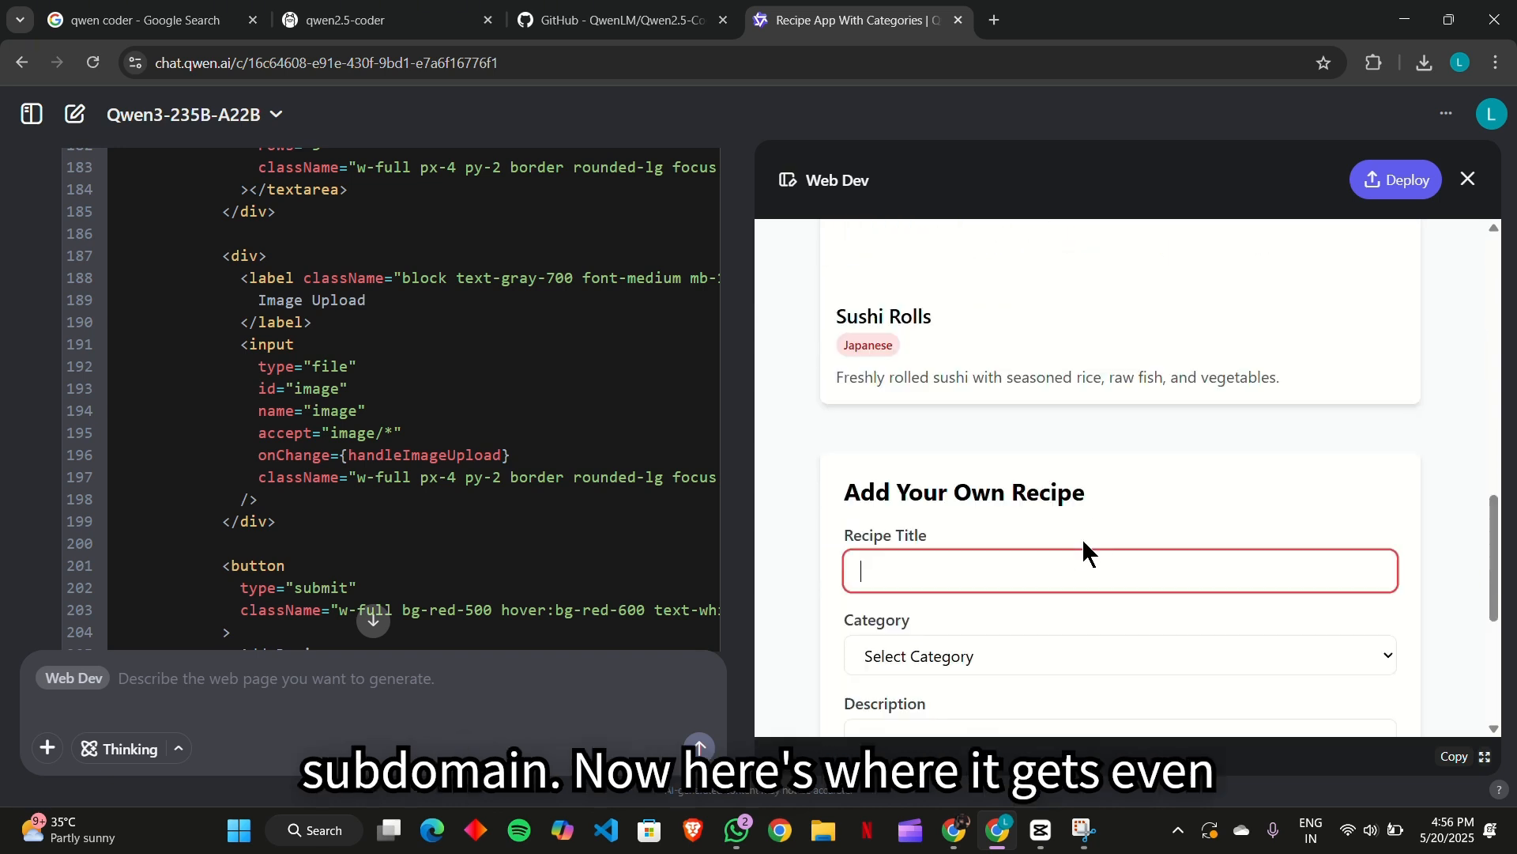
left_click(1117, 457)
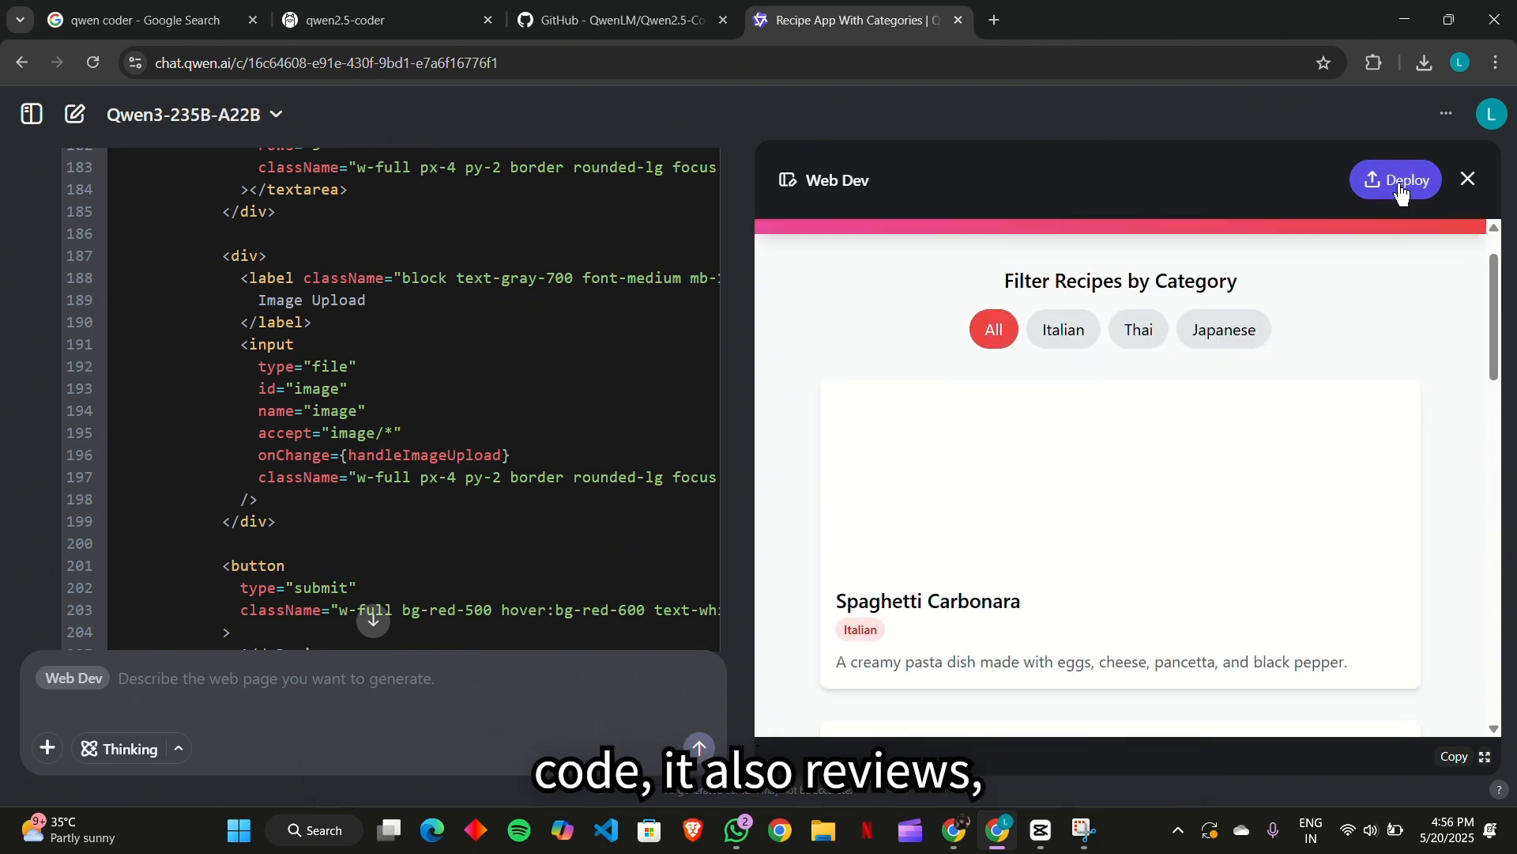
Deploy the recipe app to a public link and return to the chat tab.
left_click(1396, 180)
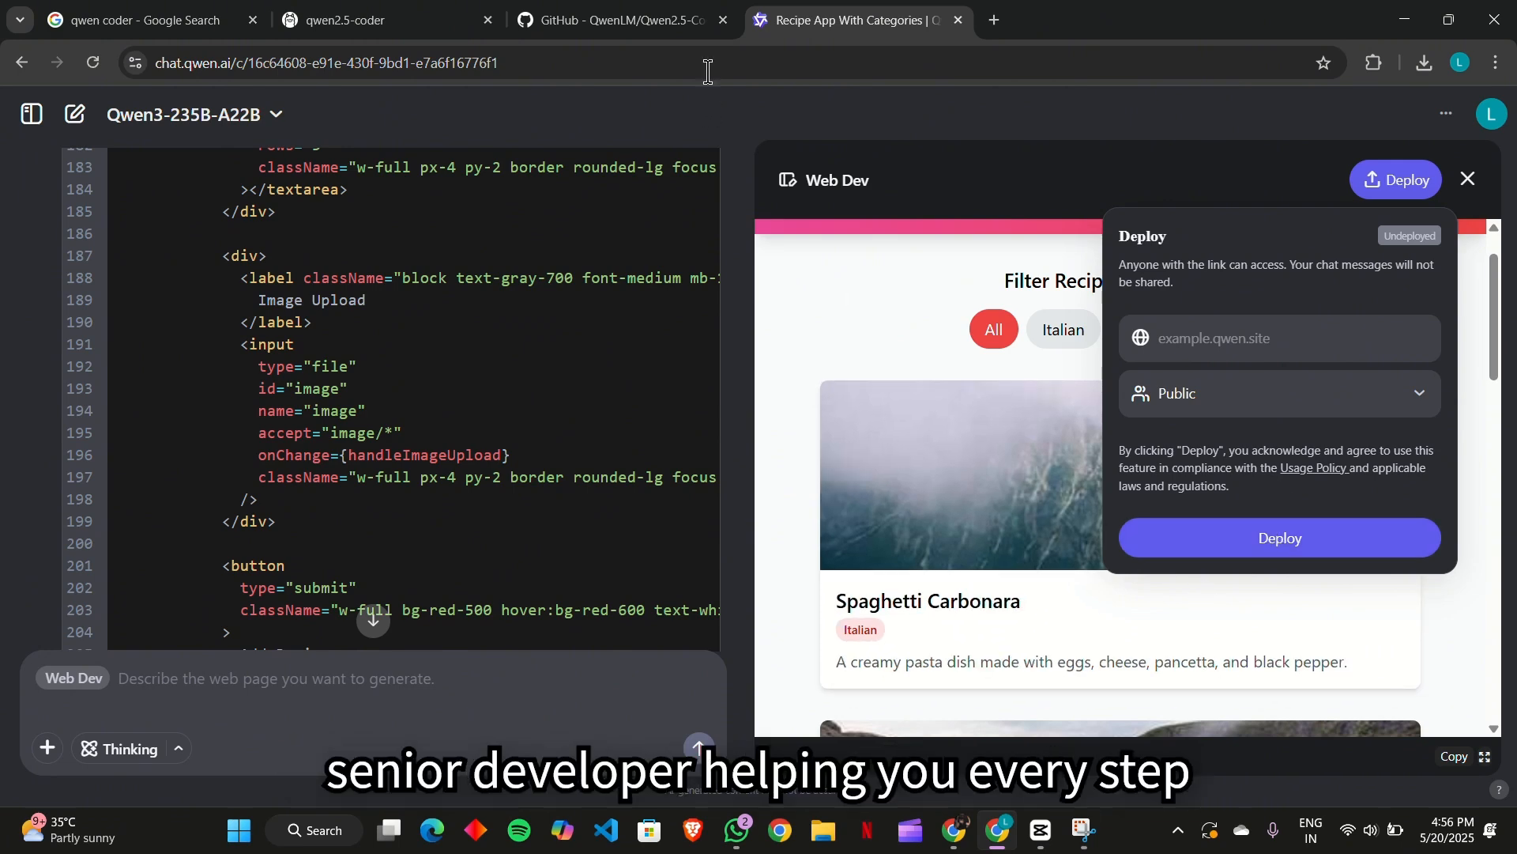
left_click(1394, 180)
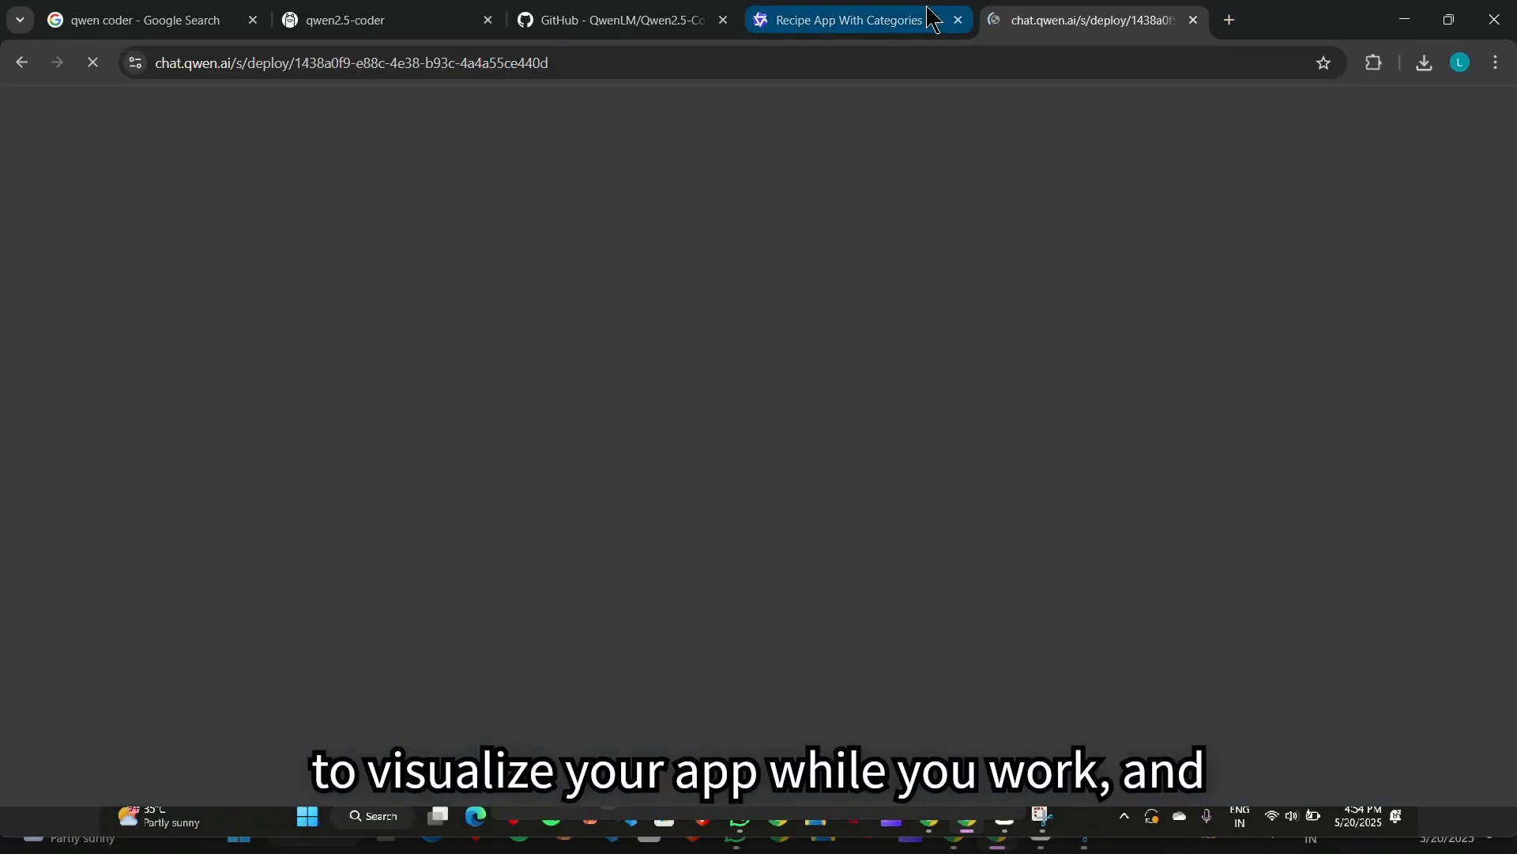
left_click(844, 19)
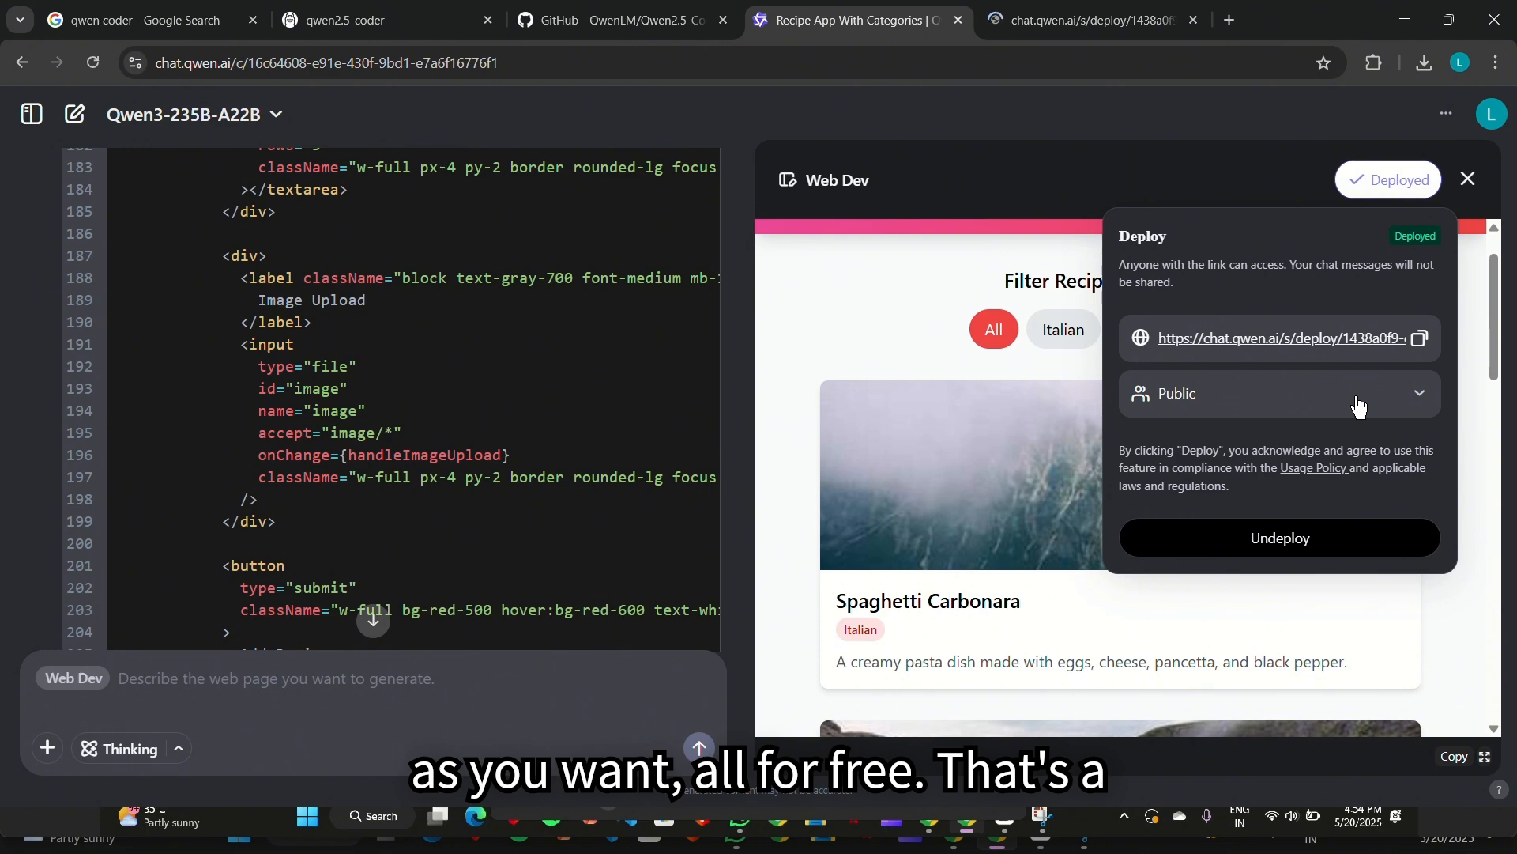
mouse_move(1370, 528)
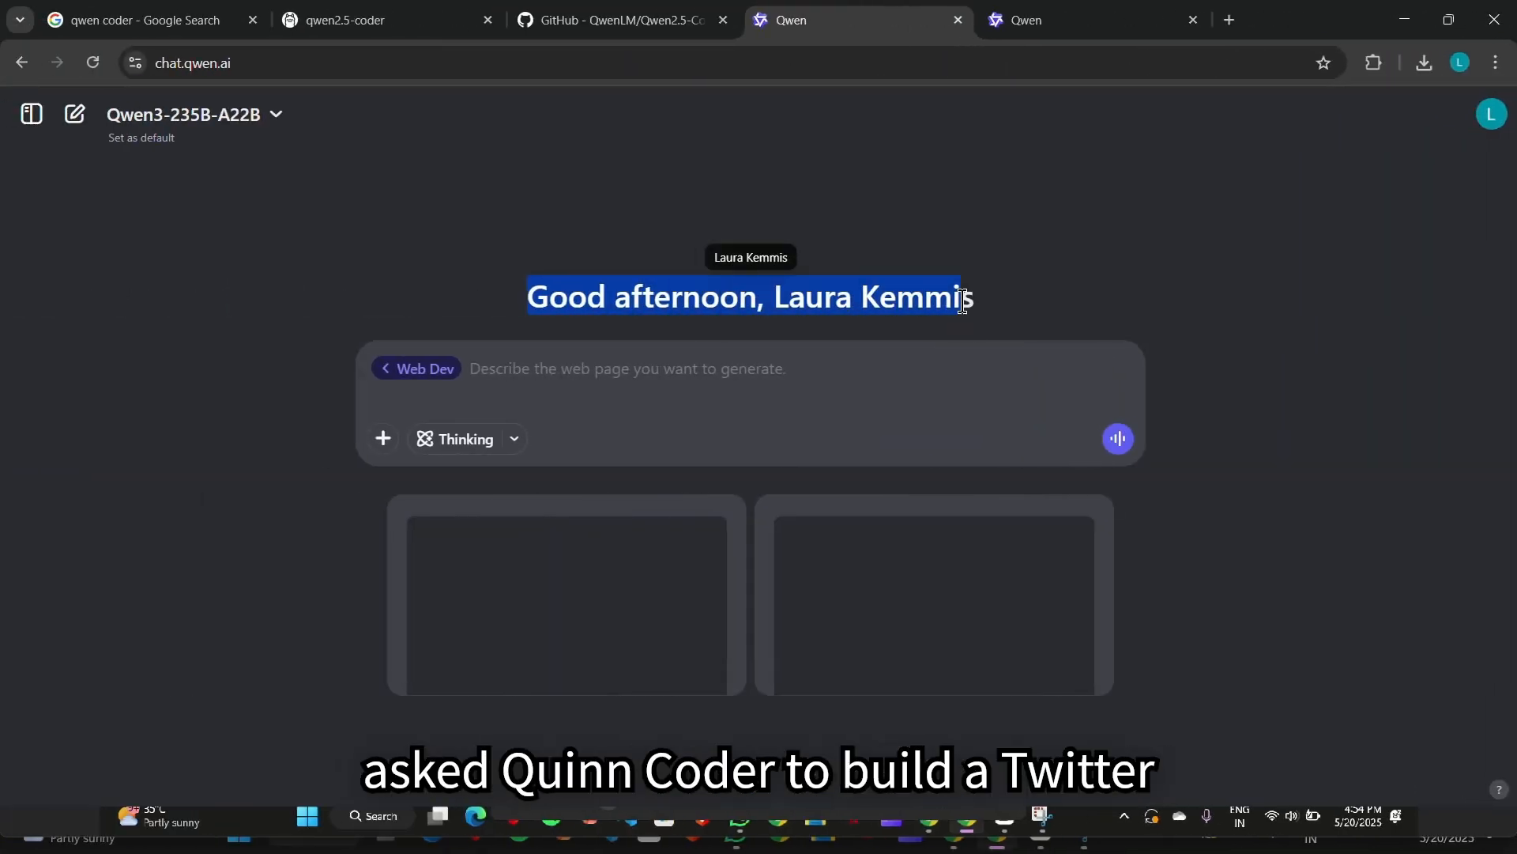
Send the prompt 'Create a social media feed with a sidebar, tweet box, and real-time updates'.
type("Create a social media feed with a sidebar, tweet box, and real-time updates")
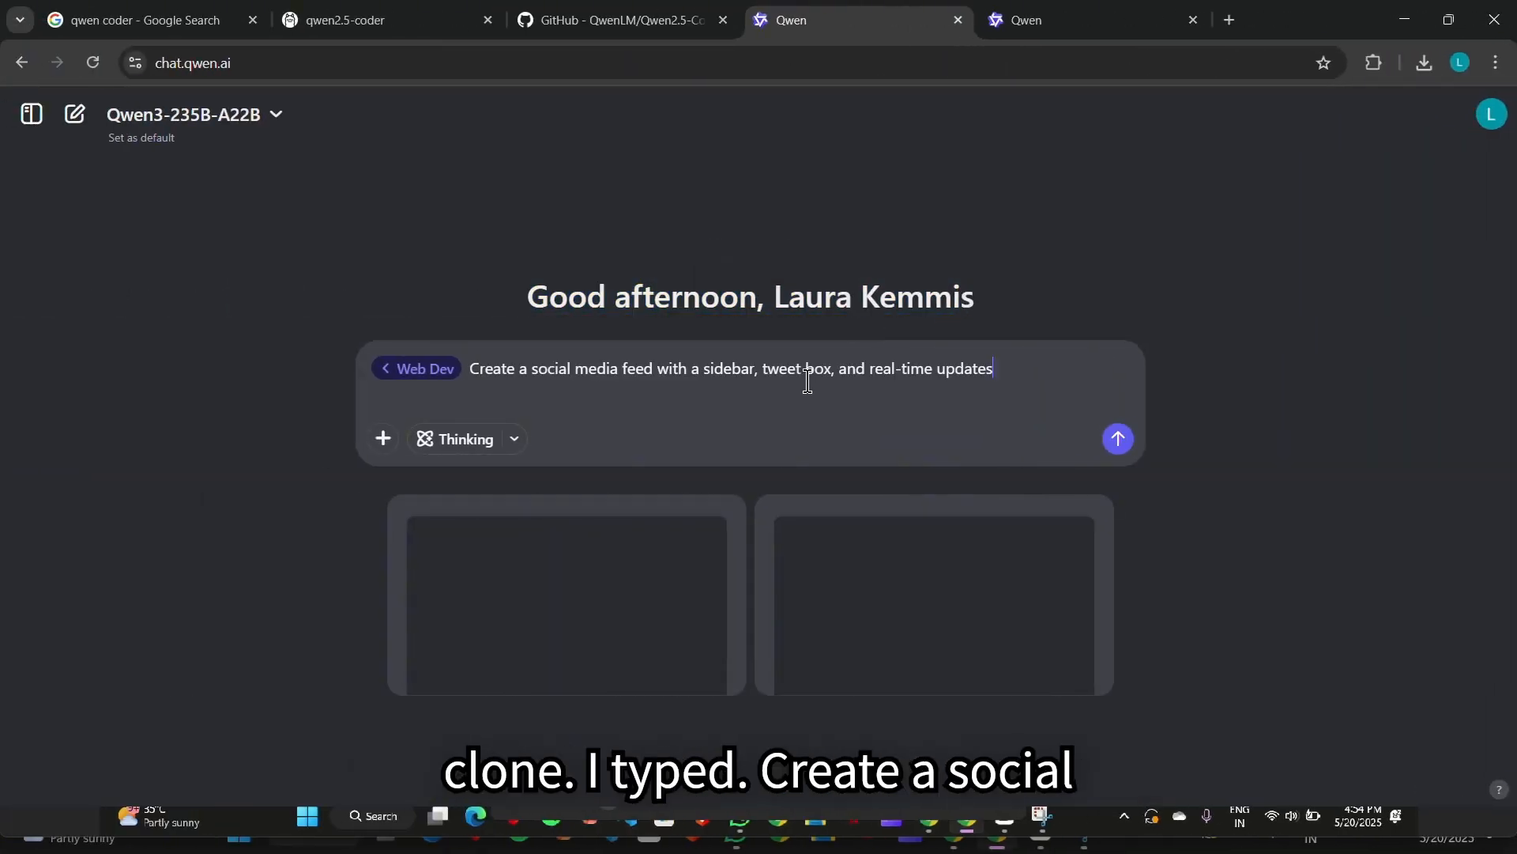
left_click(1117, 438)
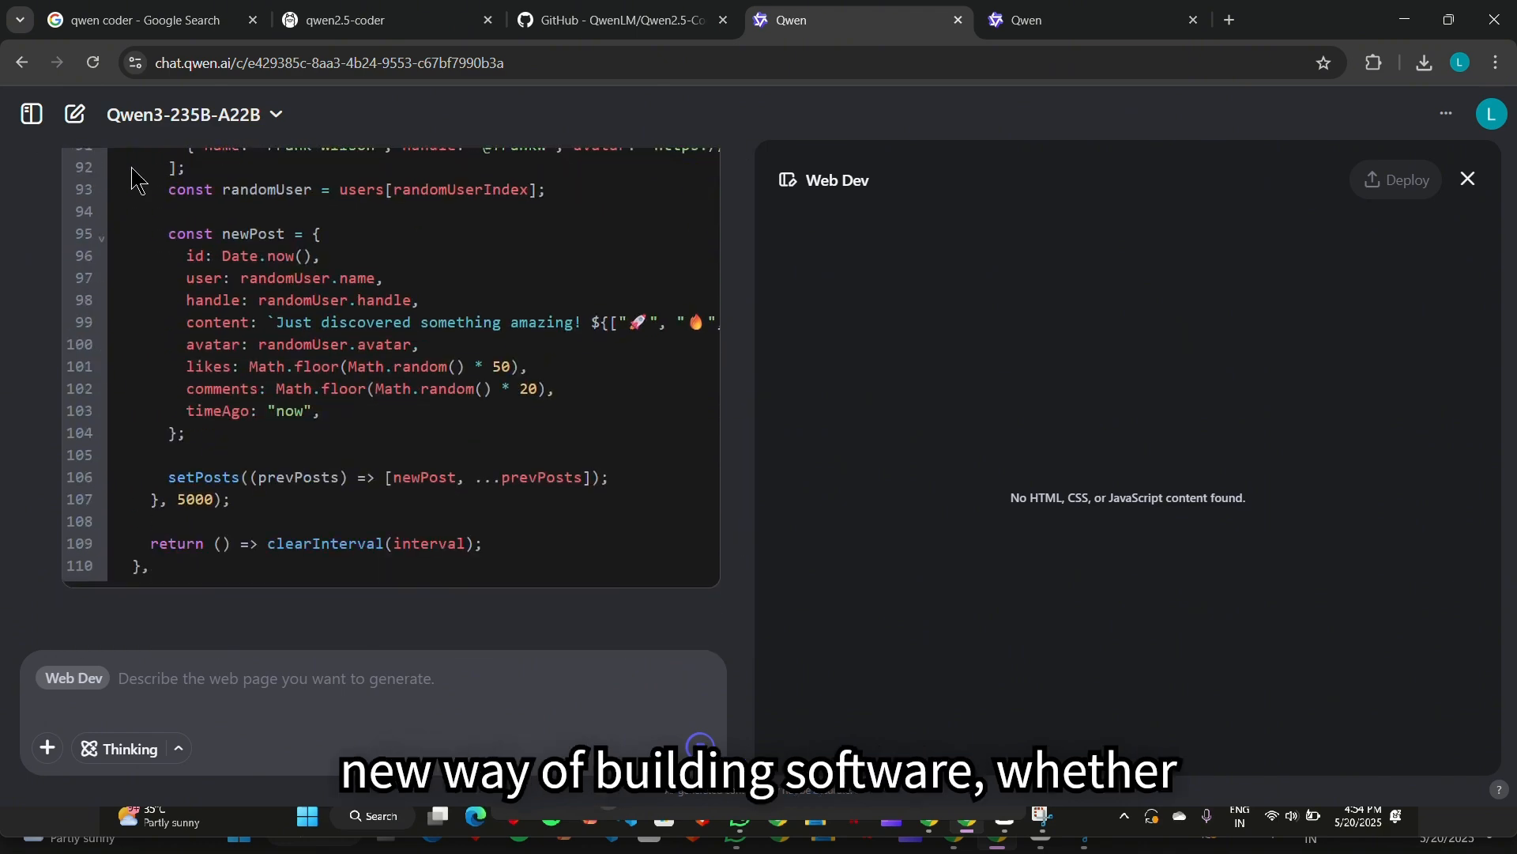
Deploy the social media feed app publicly and open its live SocialFeed link.
scroll("down", 3)
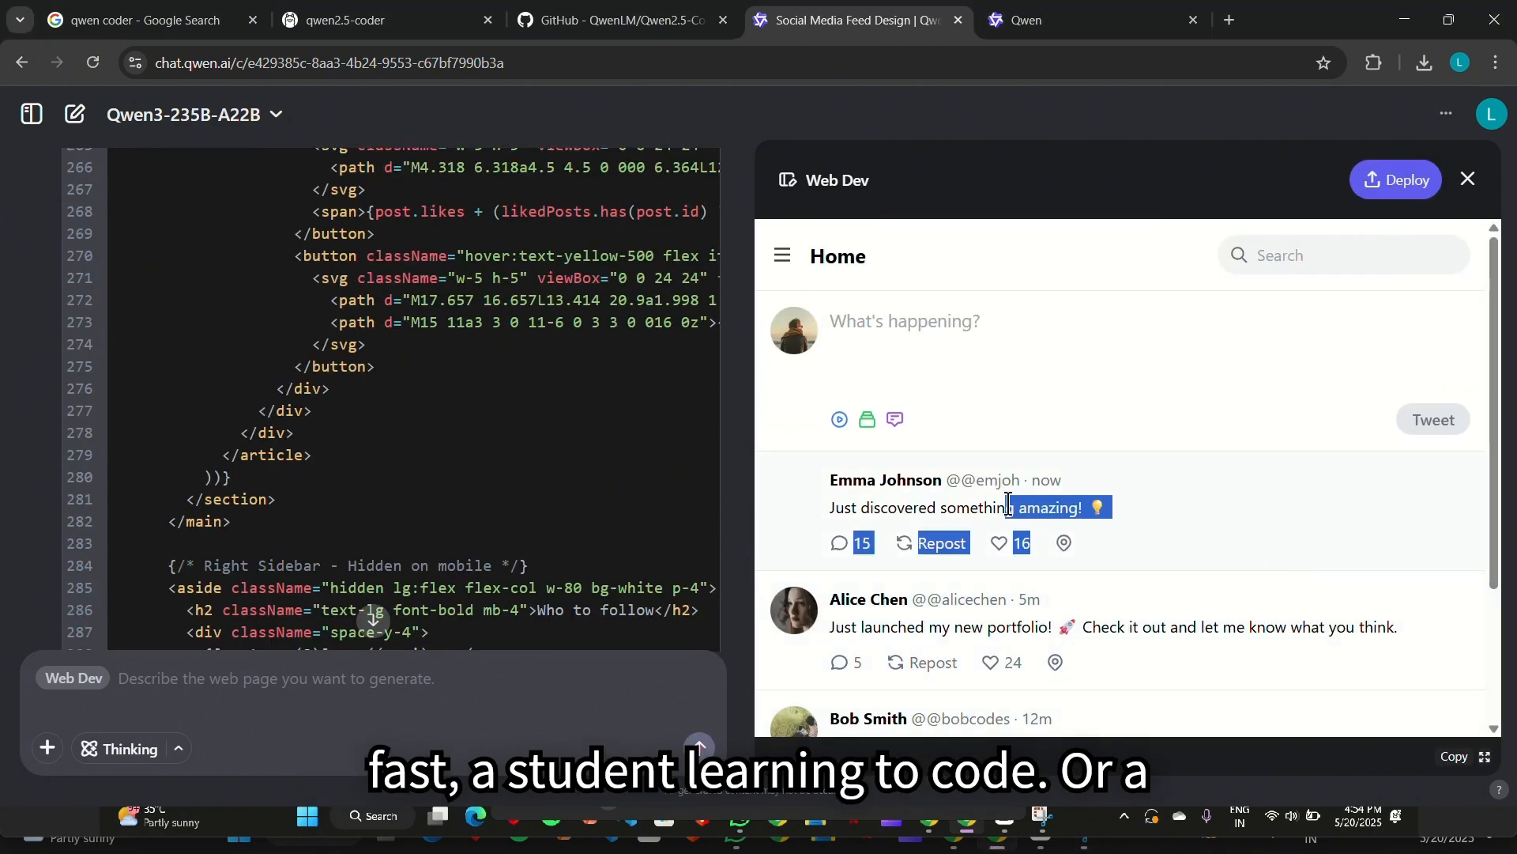
scroll("down", 3)
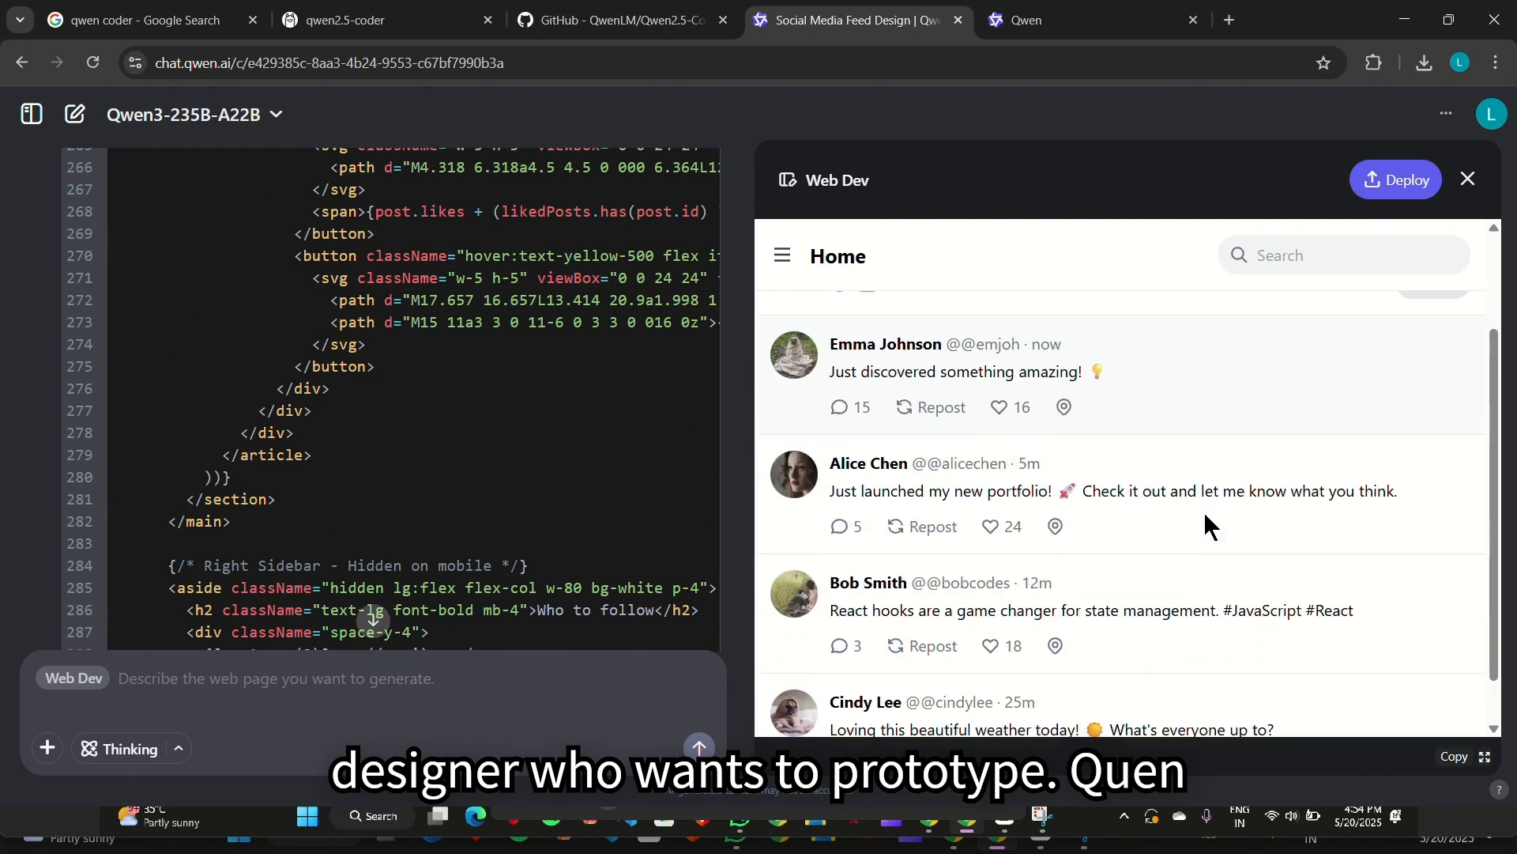
left_click(1397, 180)
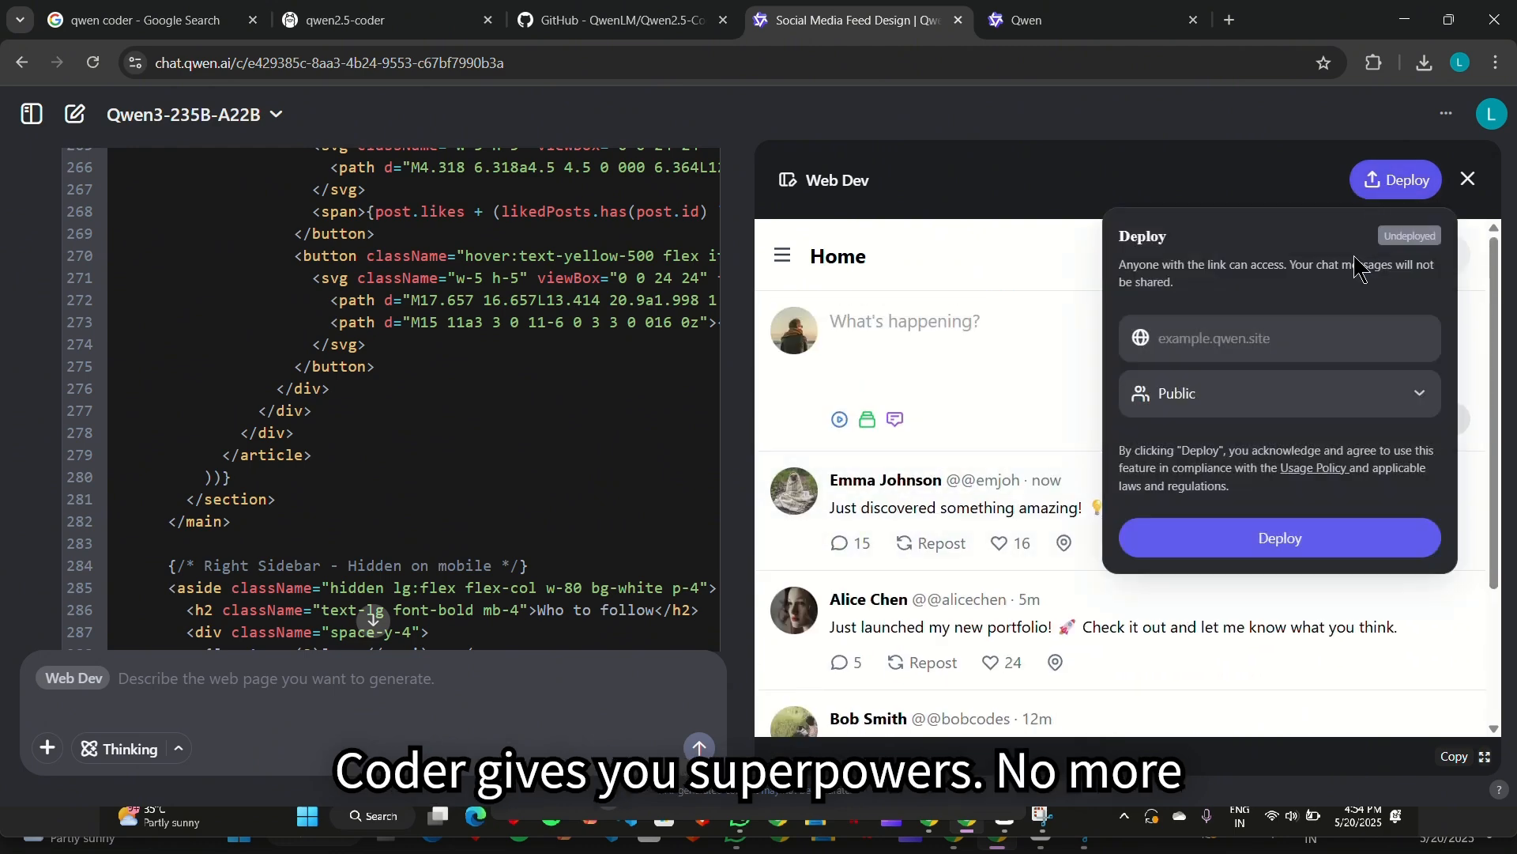
left_click(1277, 537)
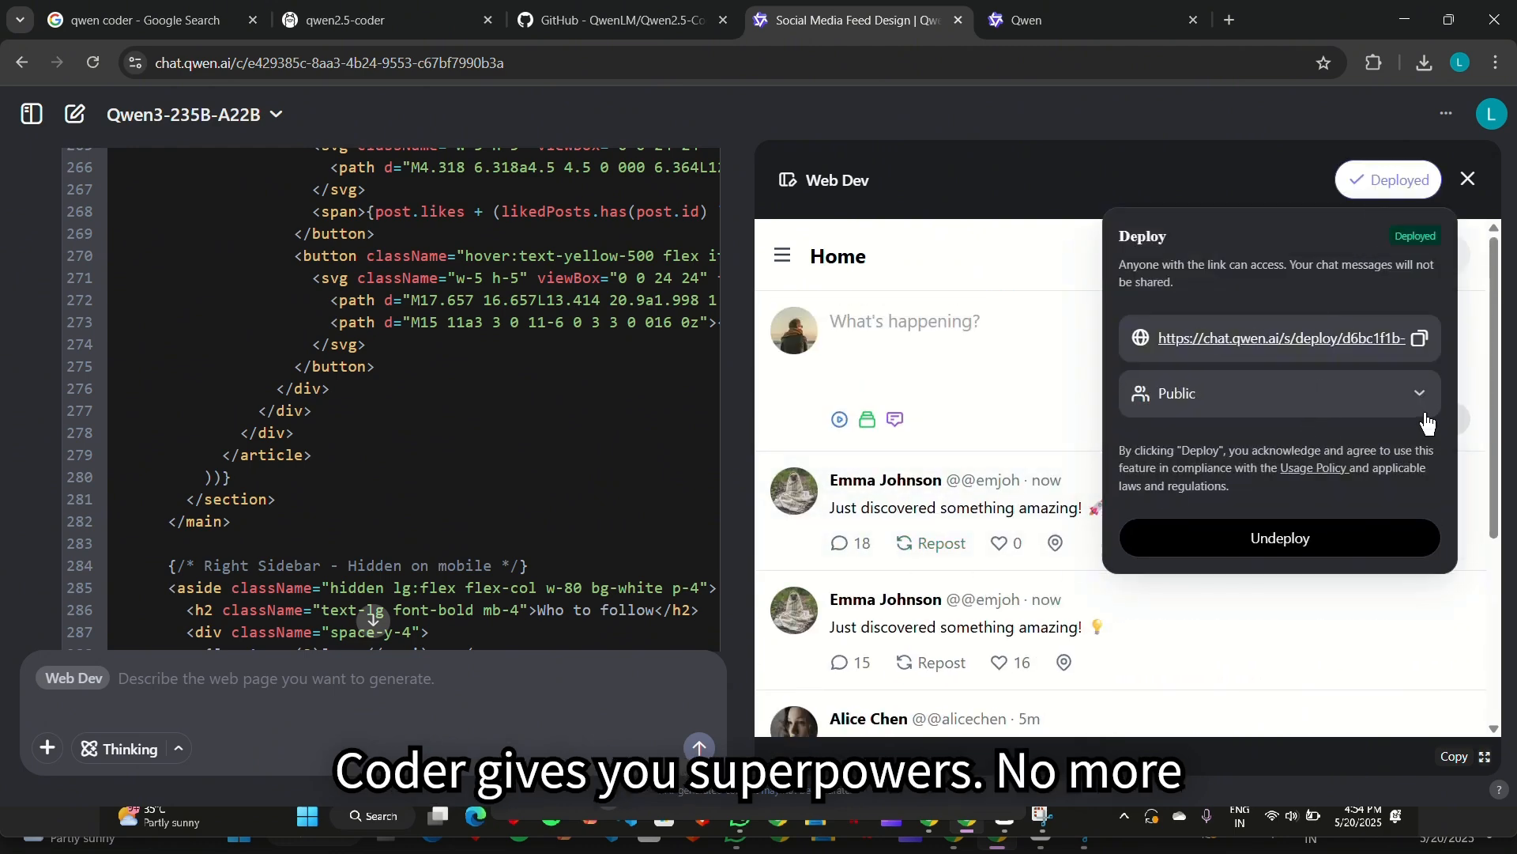
left_click(1301, 19)
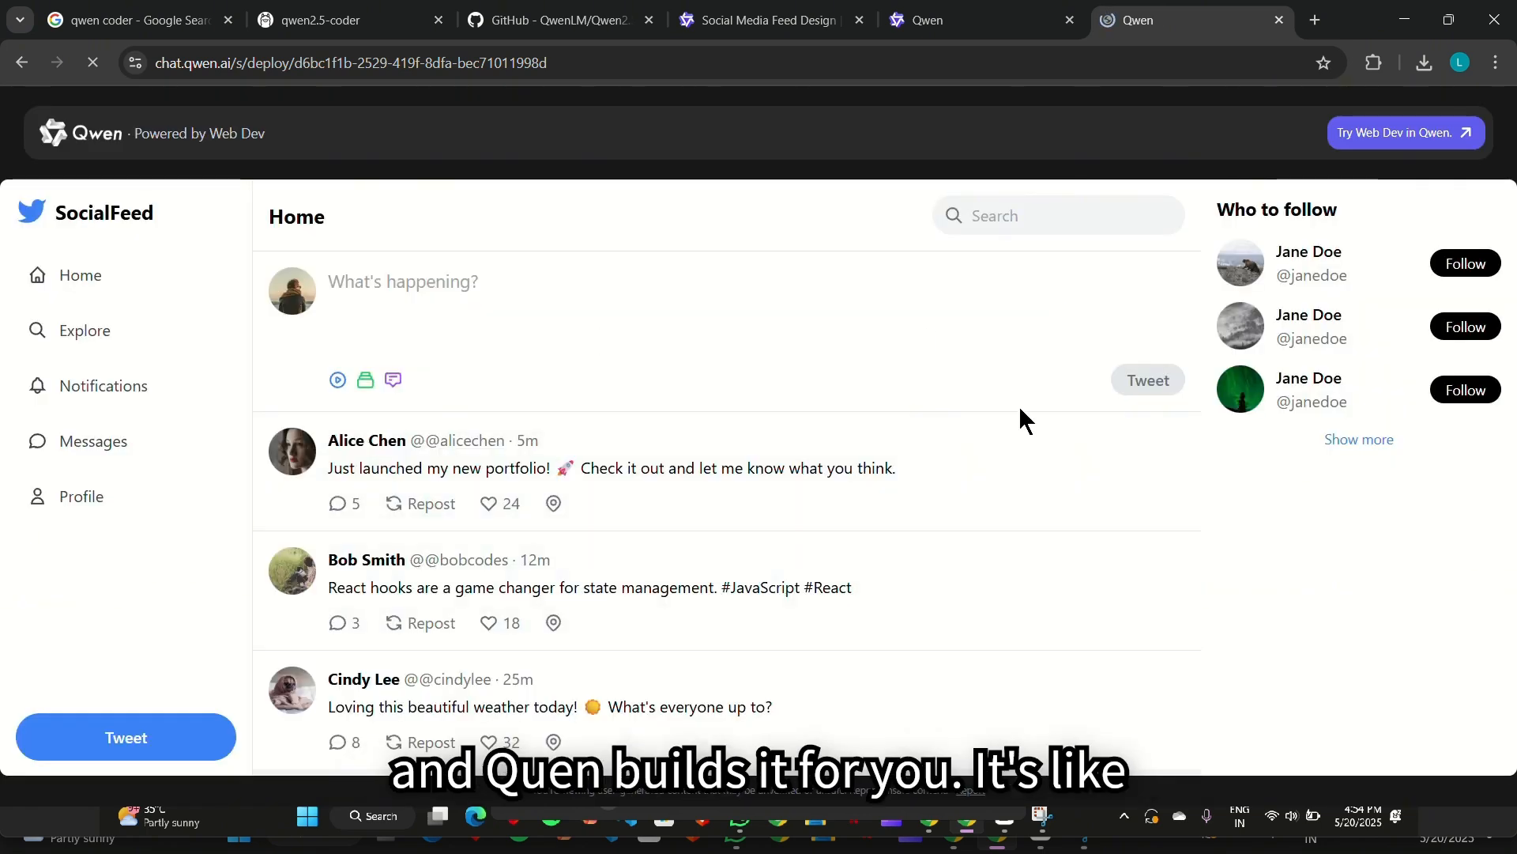
mouse_move(914, 591)
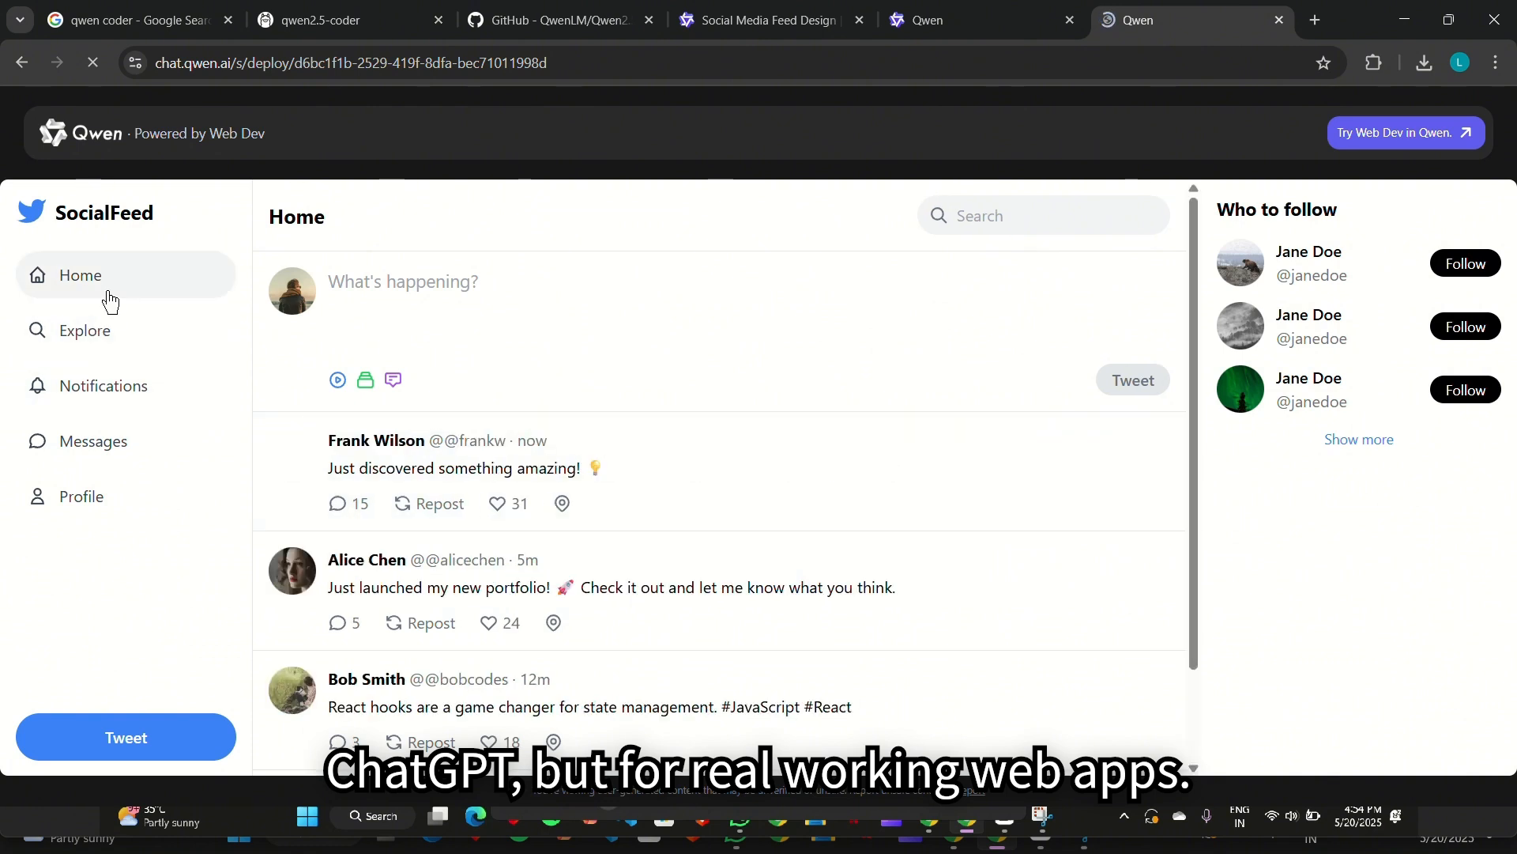
mouse_move(132, 397)
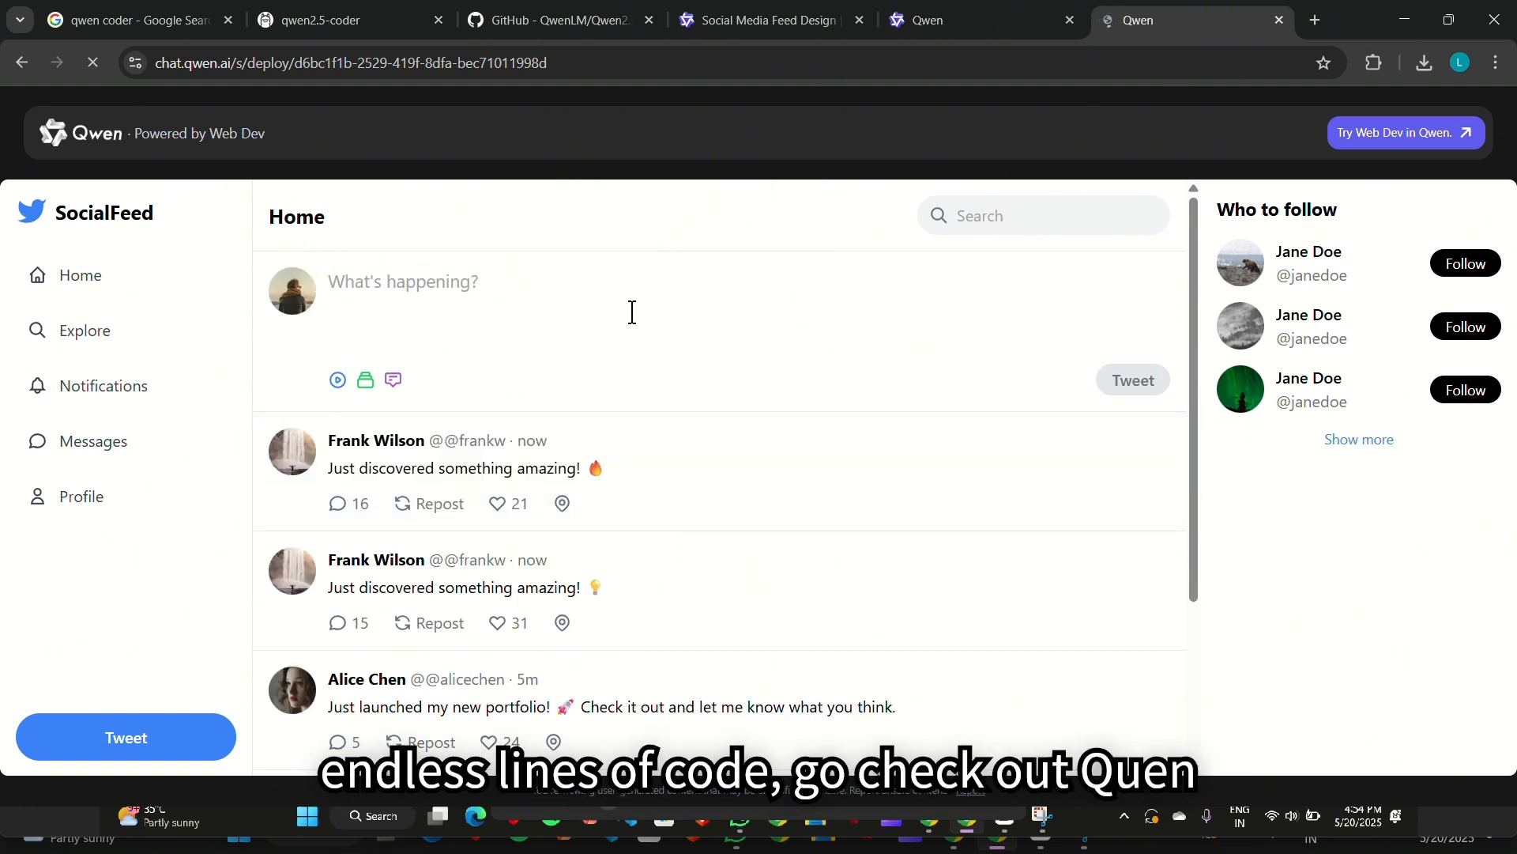
type("hii")
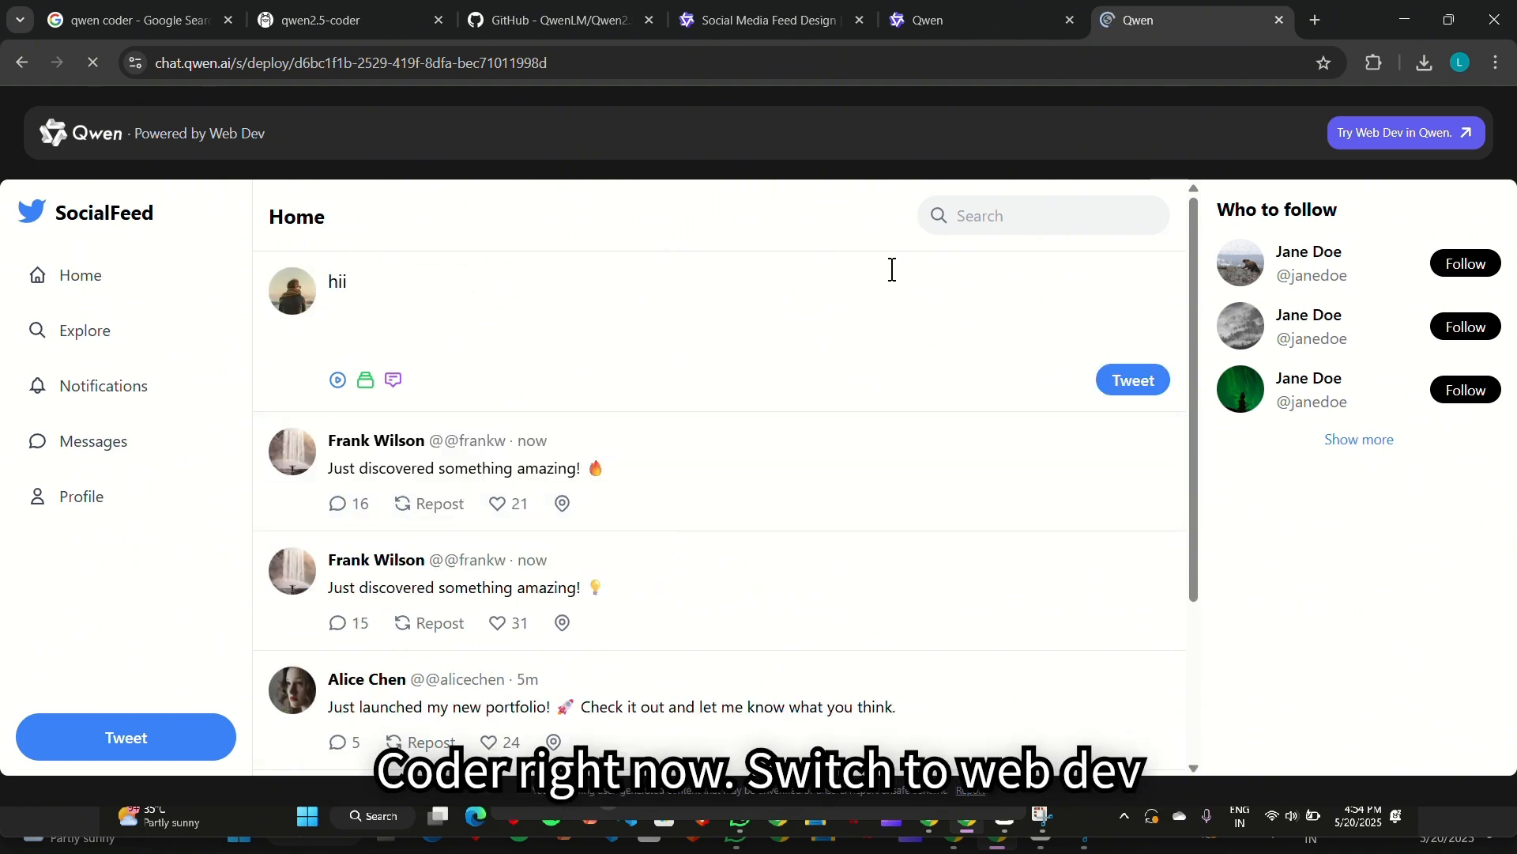
left_click(1131, 380)
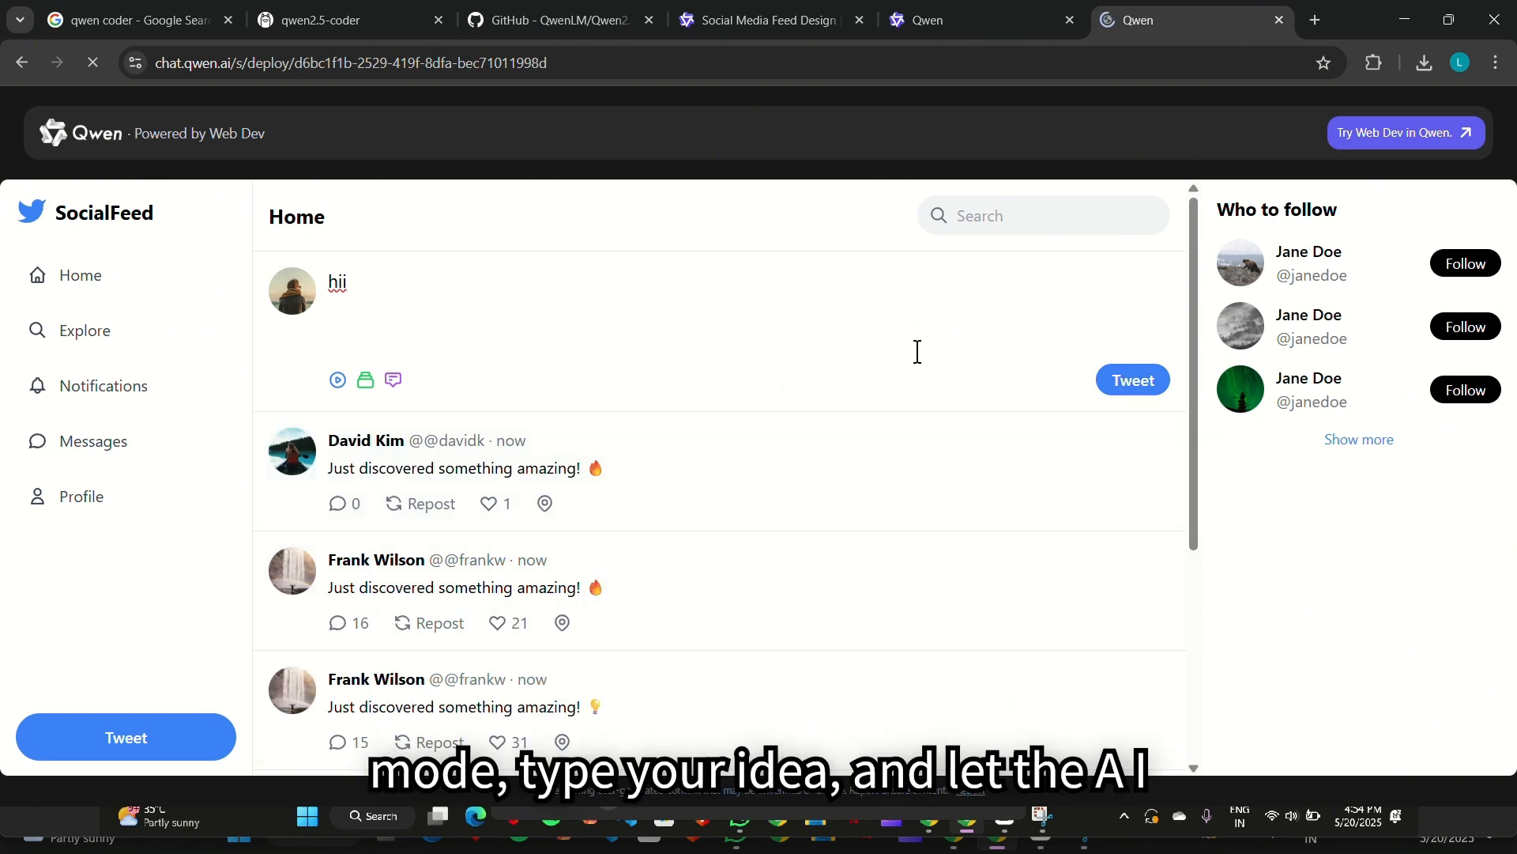
double_click(336, 281)
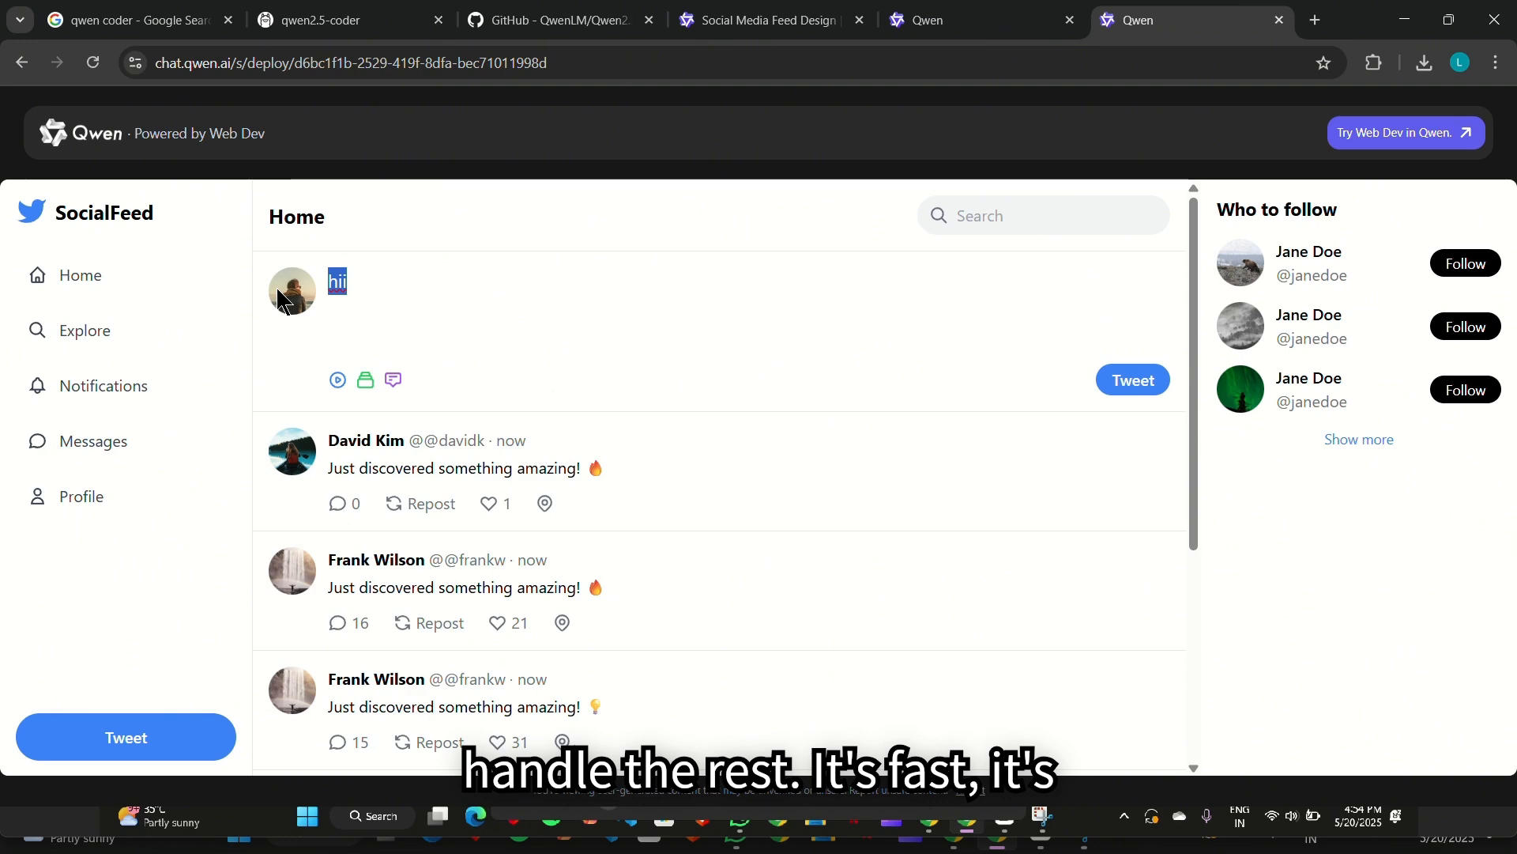
scroll("down", 3)
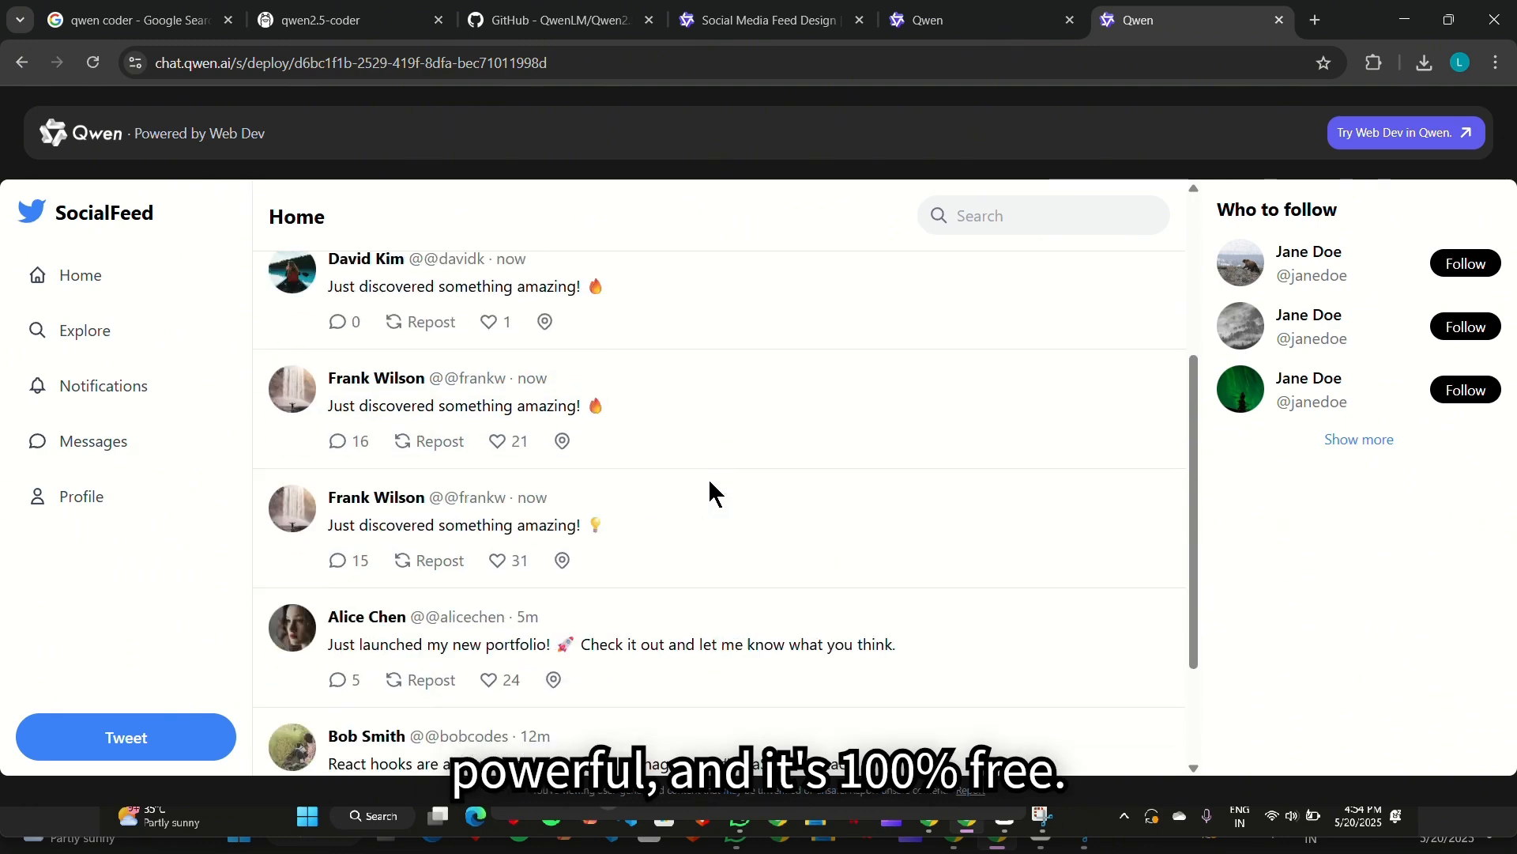
scroll("down", 3)
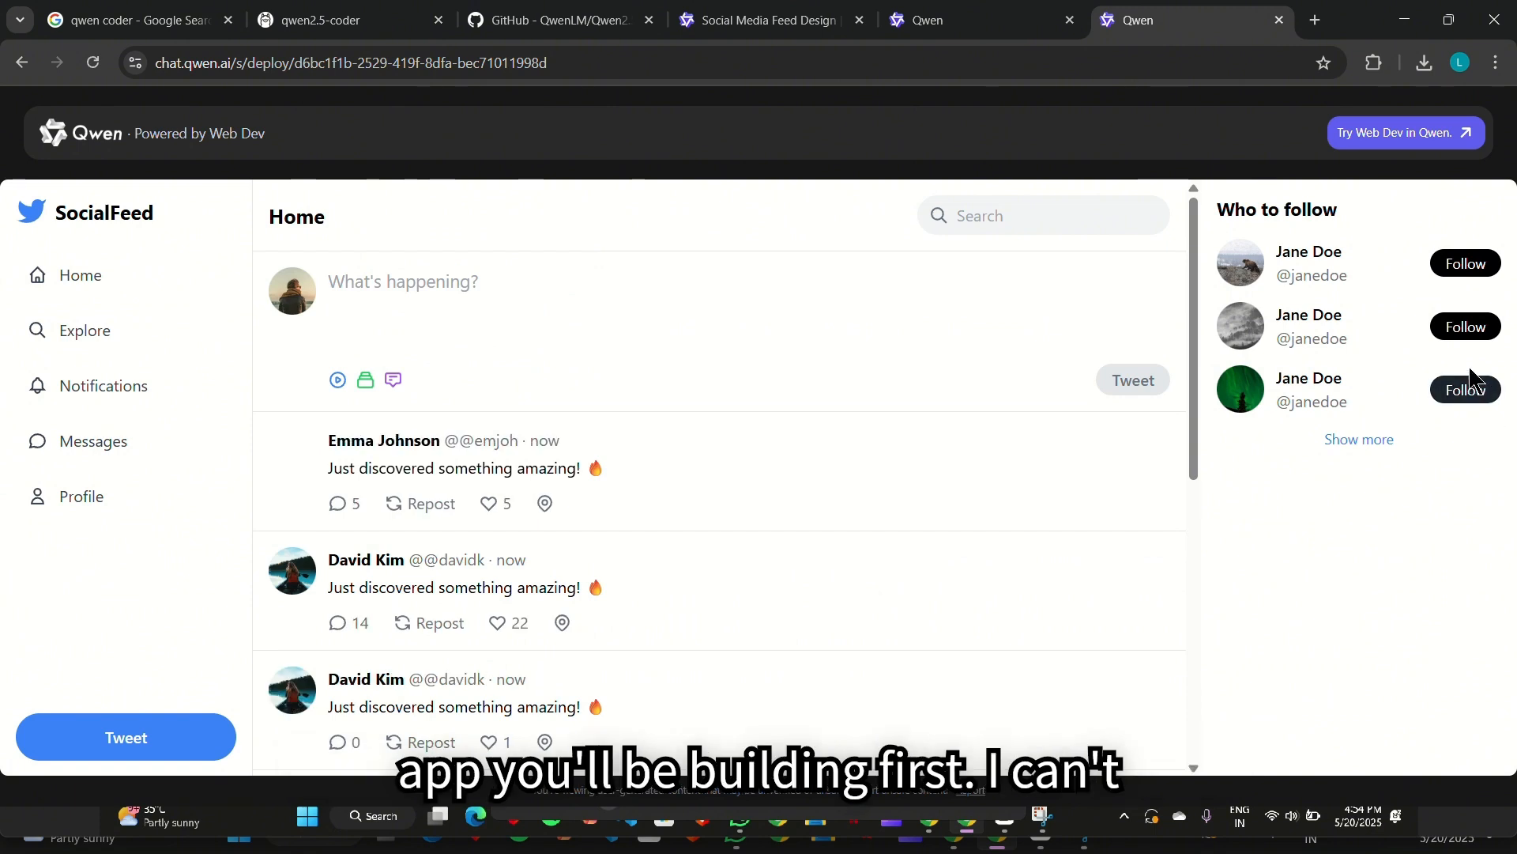
mouse_move(742, 447)
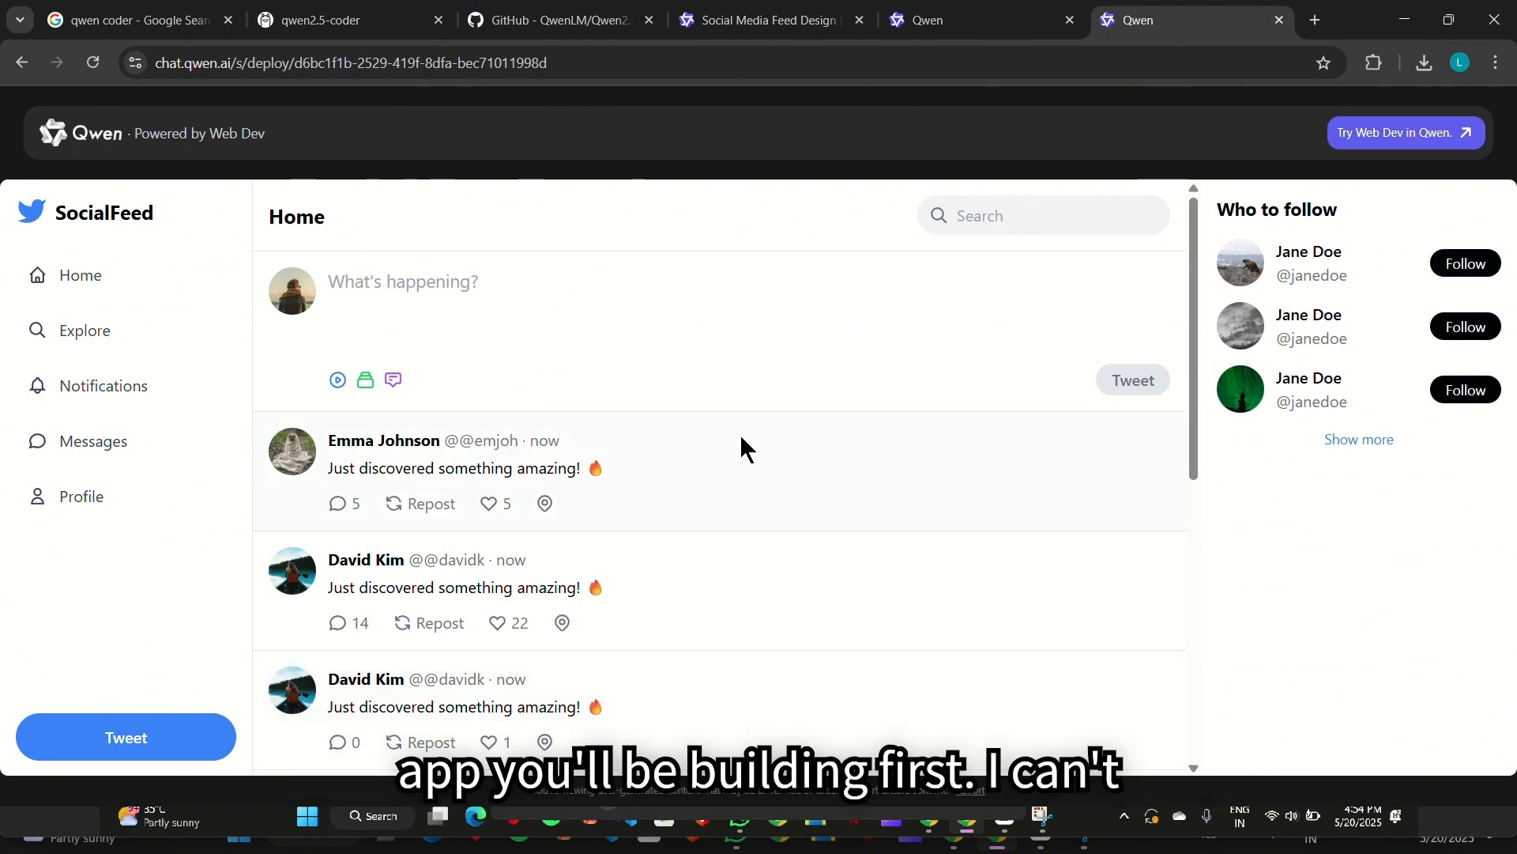